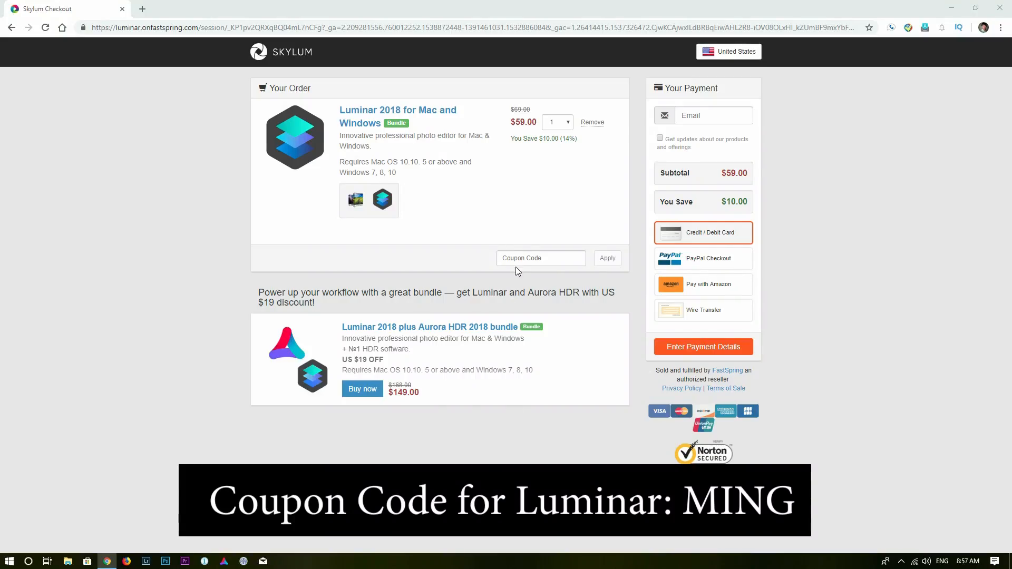
Step: Apply the coupon code MING to the Luminar 2018 order at checkout
type("MING")
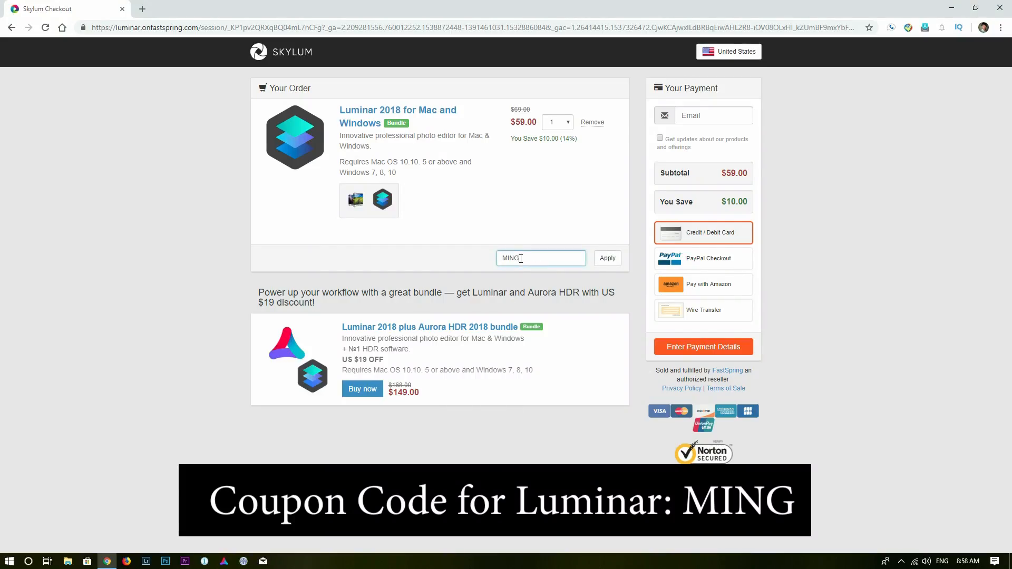
left_click(606, 259)
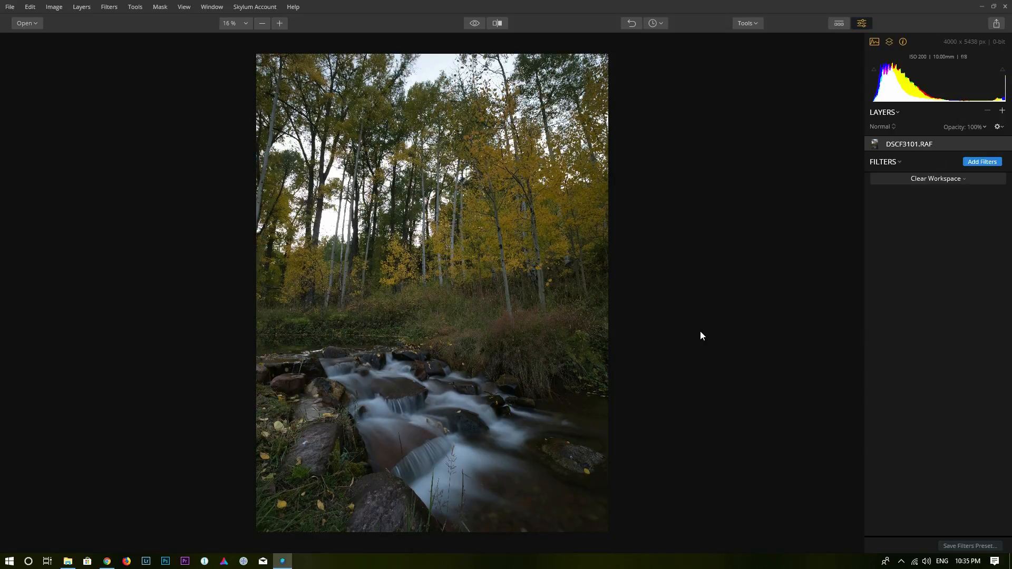
mouse_move(934, 200)
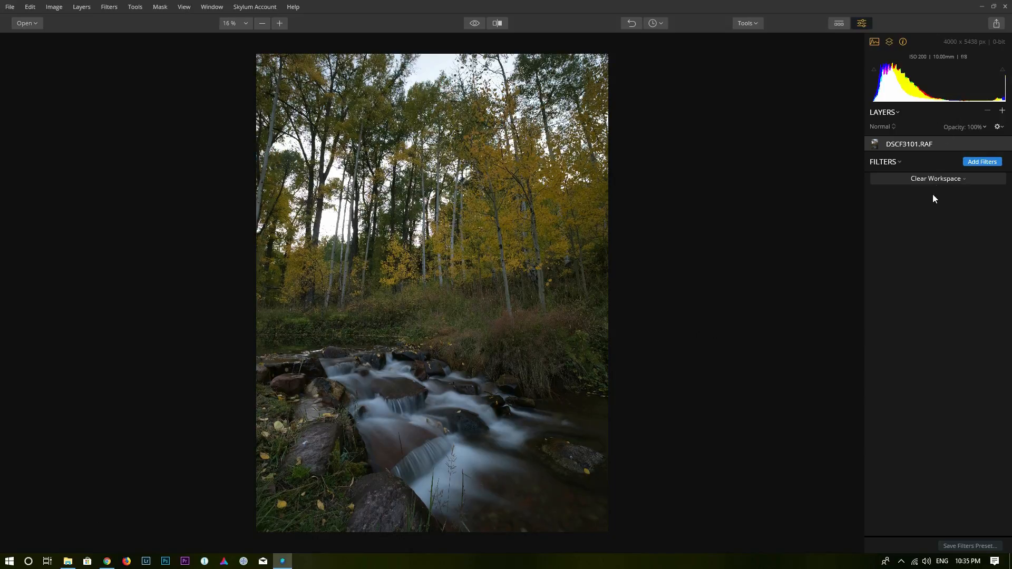
Step: Show the filter workspace list from the Clear Workspace dropdown
left_click(936, 178)
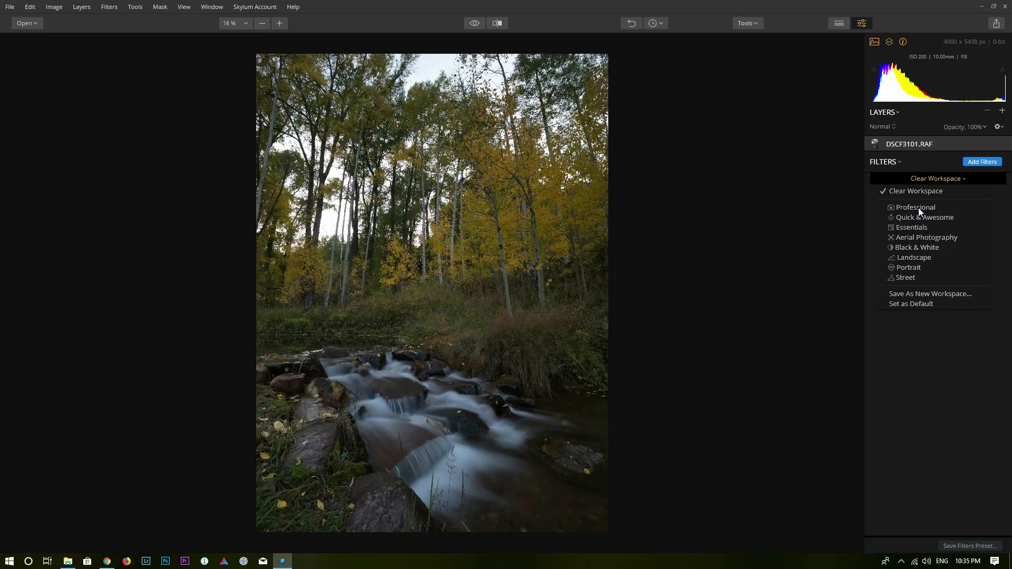
Step: Load the Professional workspace and set RAW Develop Highlights -70, Shadows 45, Whites 4, Blacks -27, Clarity 10
left_click(915, 207)
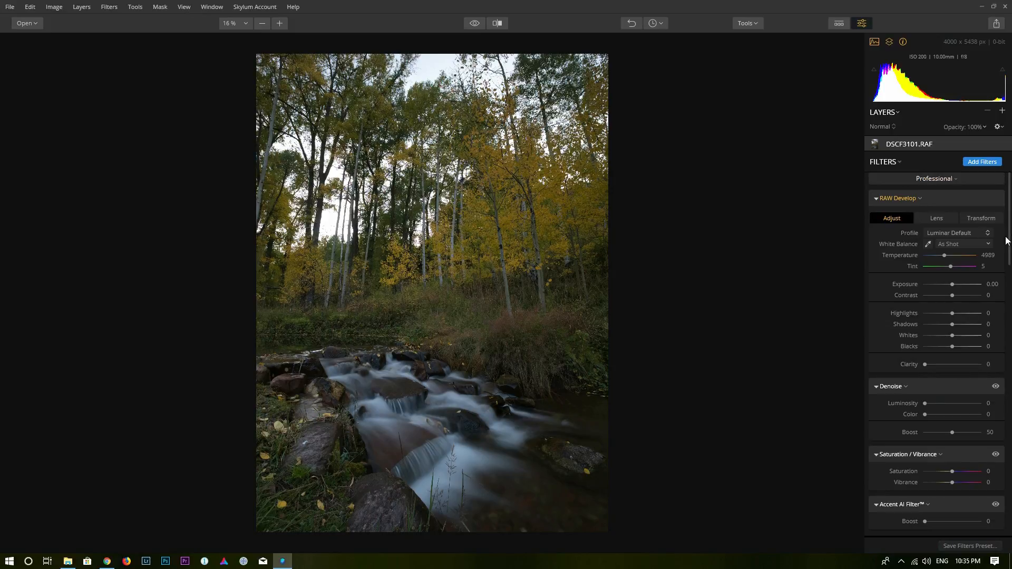
scroll("down", 3)
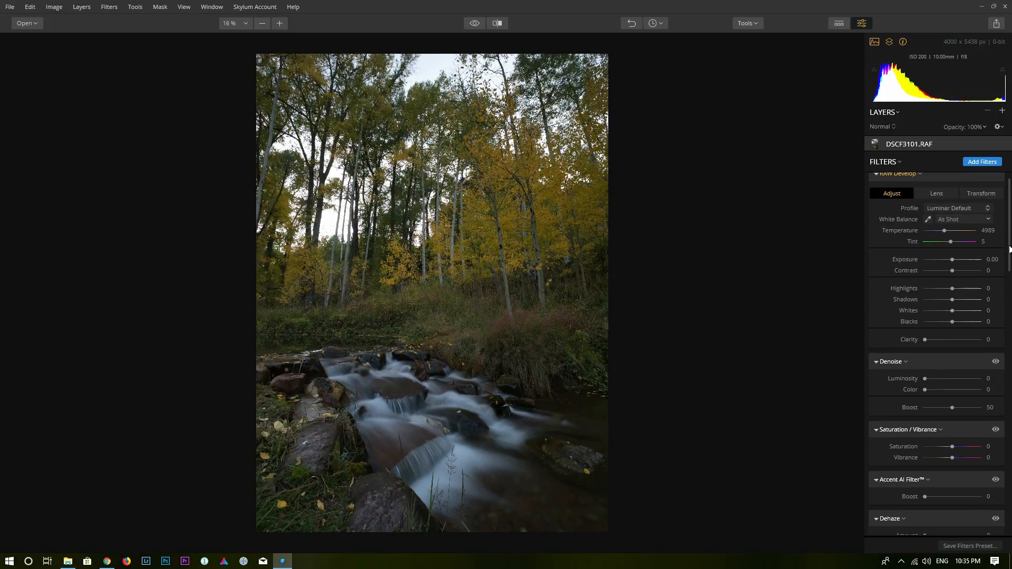
scroll("down", 3)
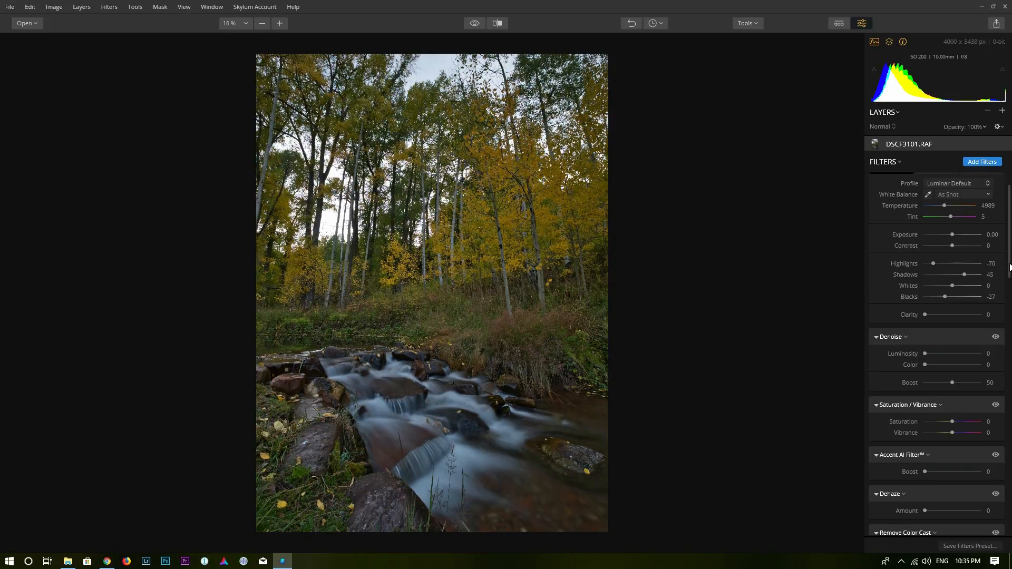
scroll("down", 3)
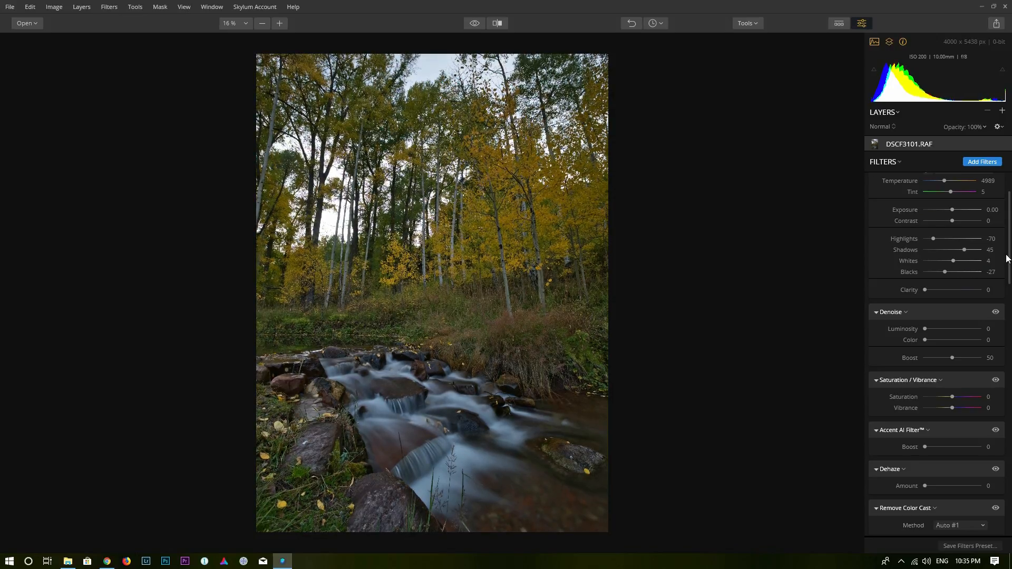
scroll("down", 3)
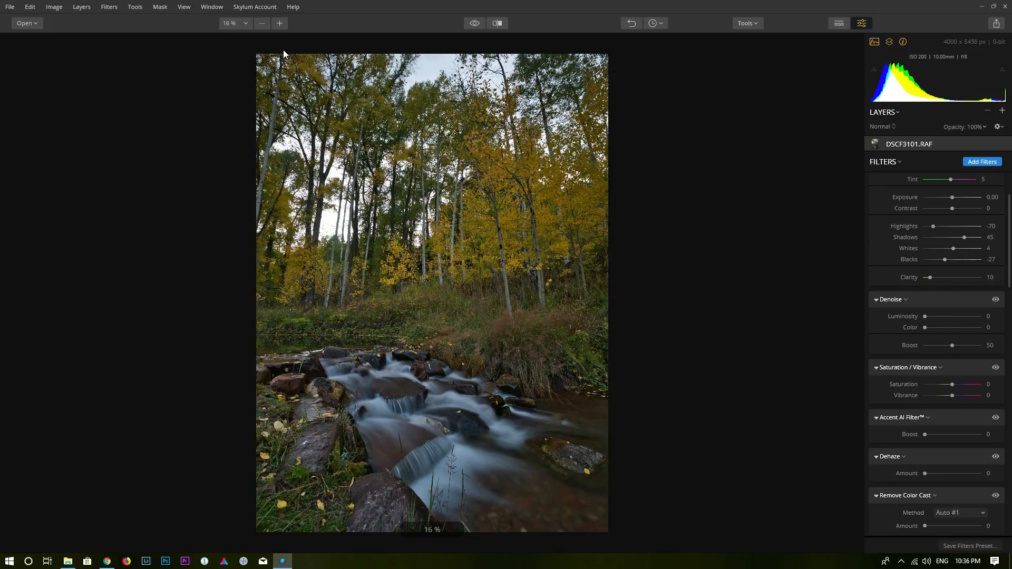
mouse_move(755, 343)
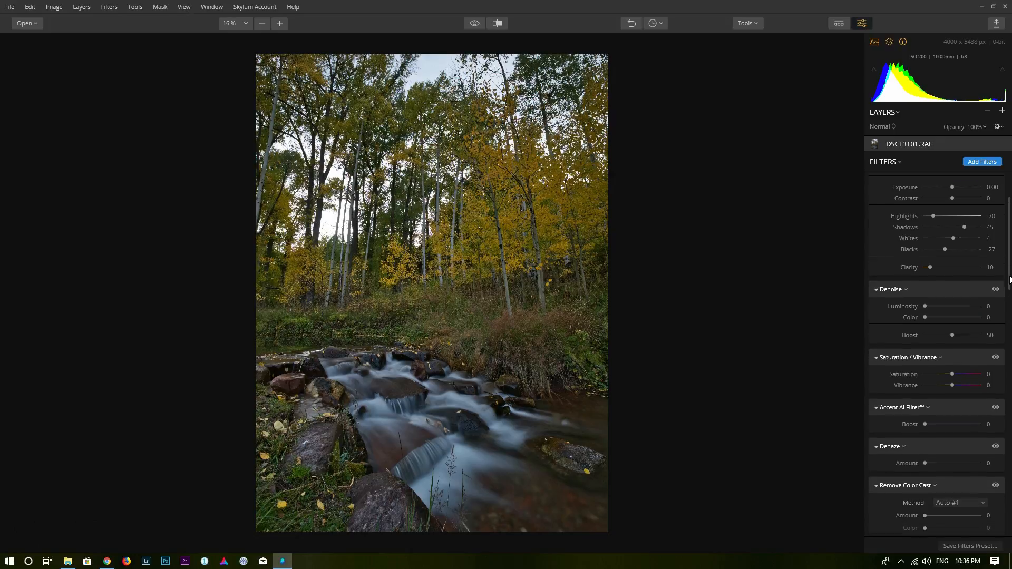
Step: Set Vibrance to 25 and Accent AI Filter Boost to 30, leaving other filters at defaults
scroll("down", 3)
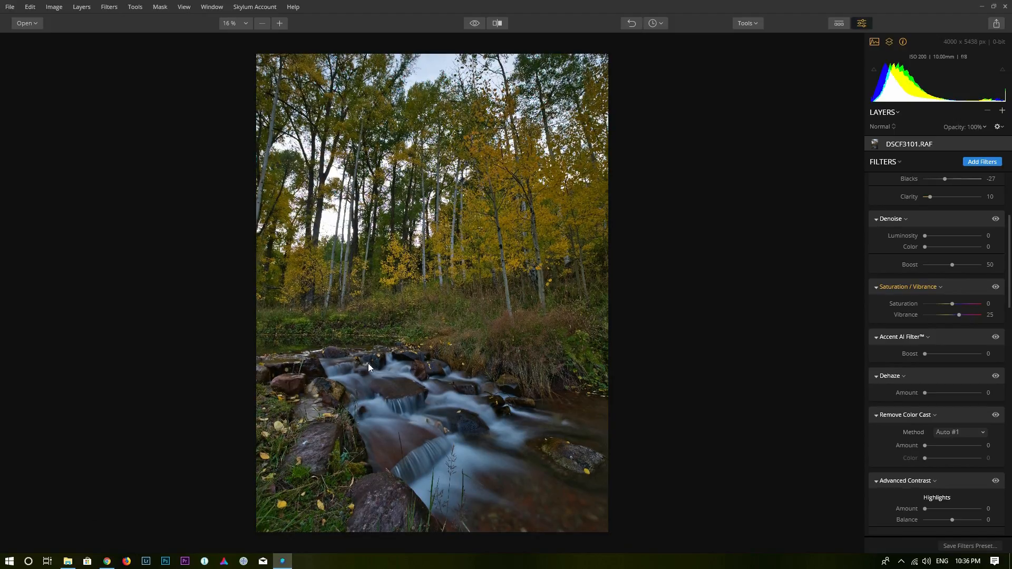
mouse_move(505, 410)
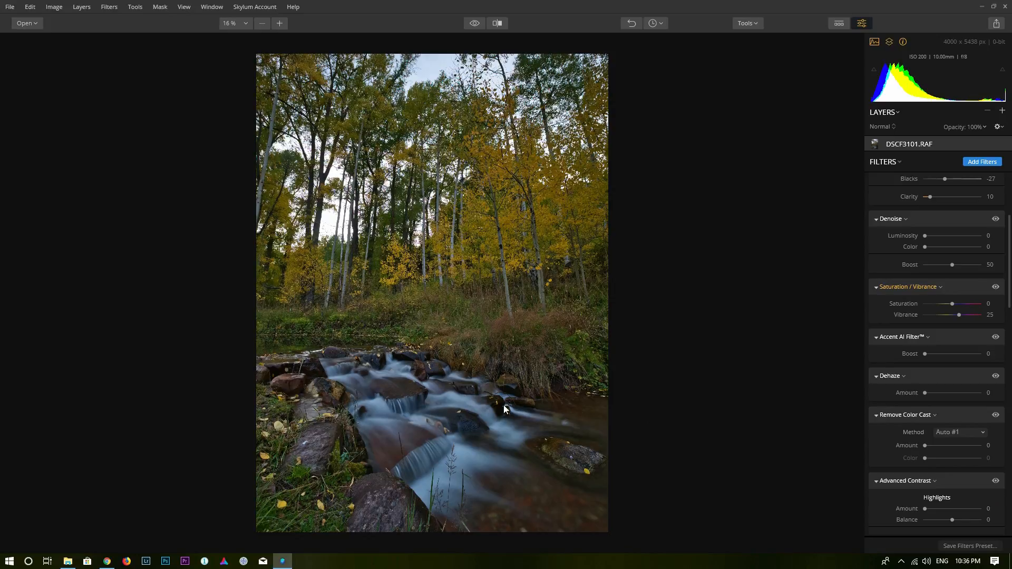
mouse_move(447, 364)
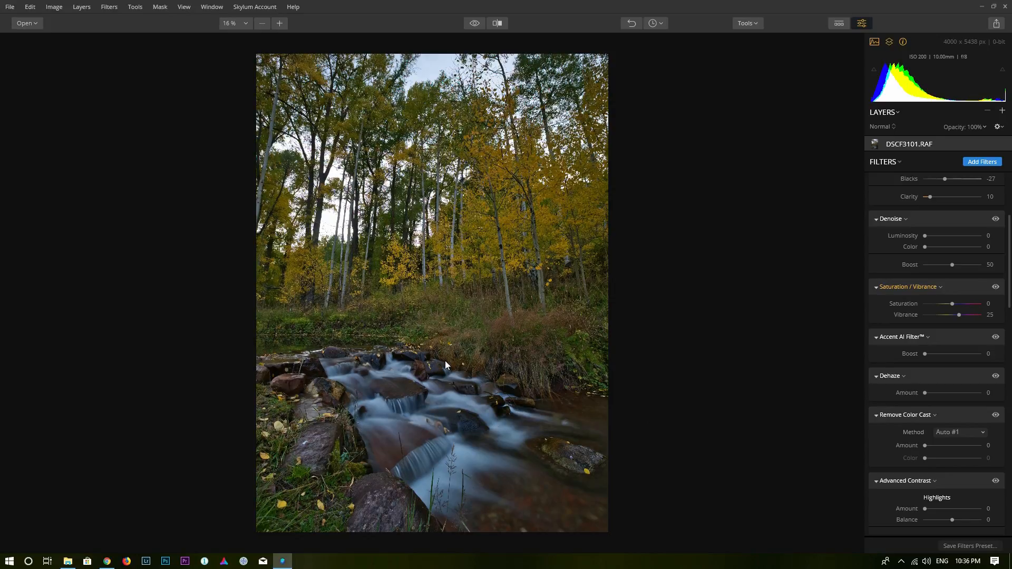
scroll("down", 3)
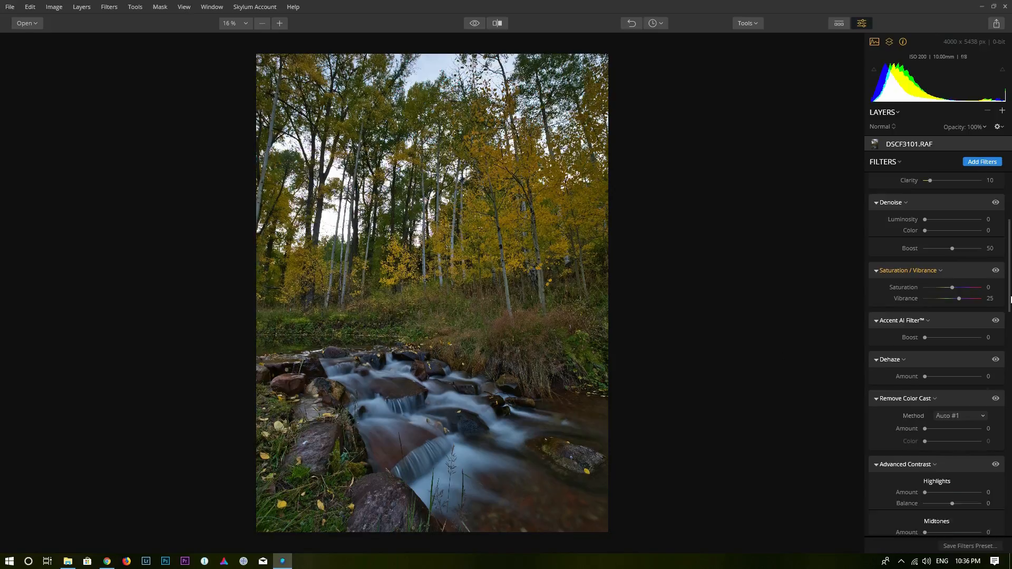
scroll("down", 3)
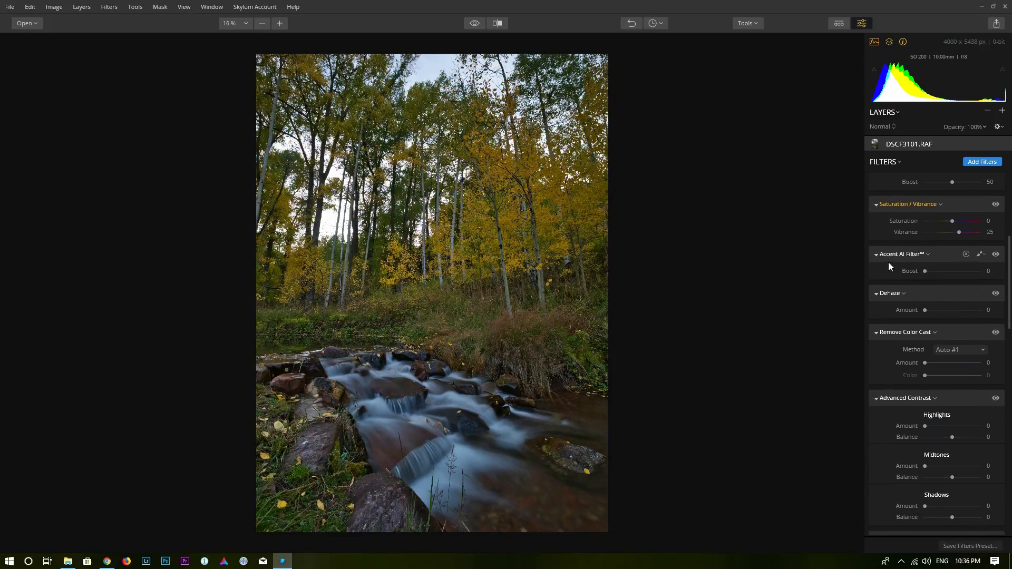
mouse_move(917, 282)
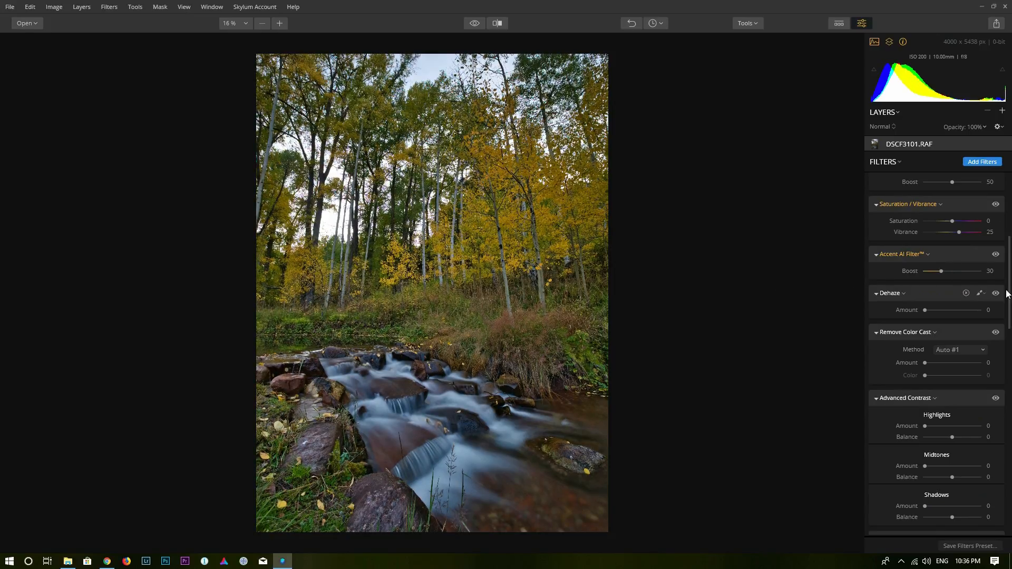
scroll("down", 3)
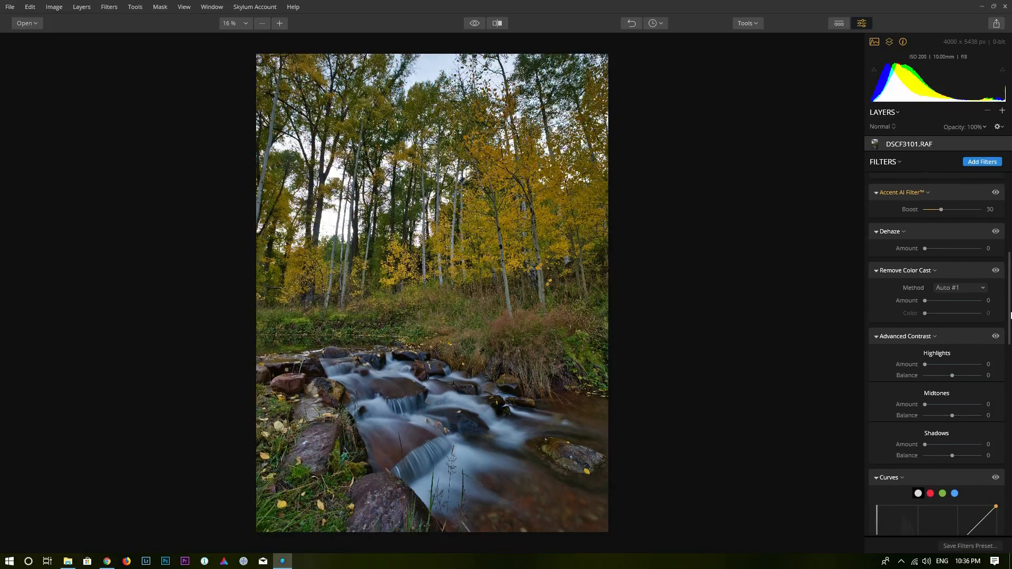
mouse_move(895, 277)
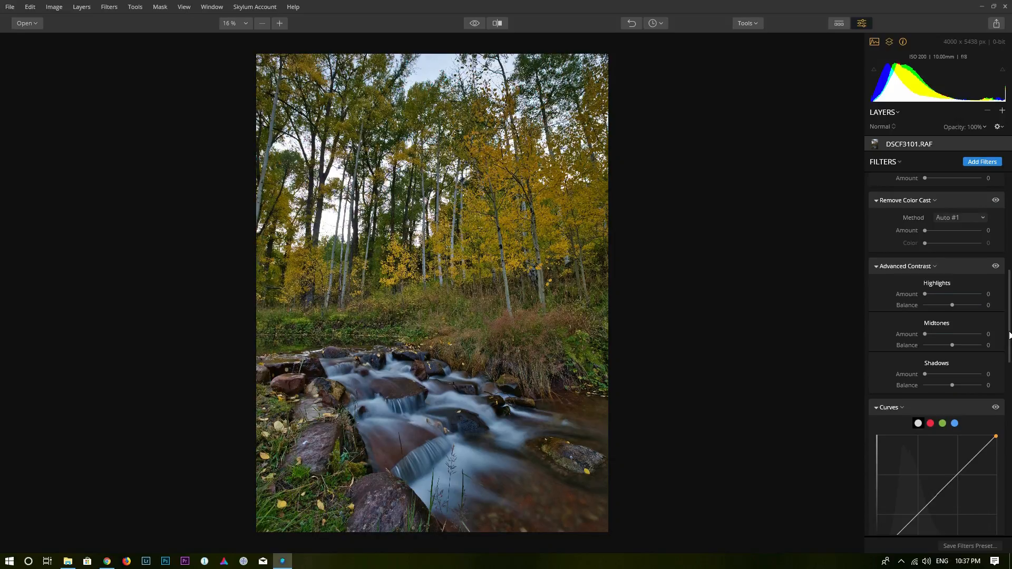
scroll("down", 3)
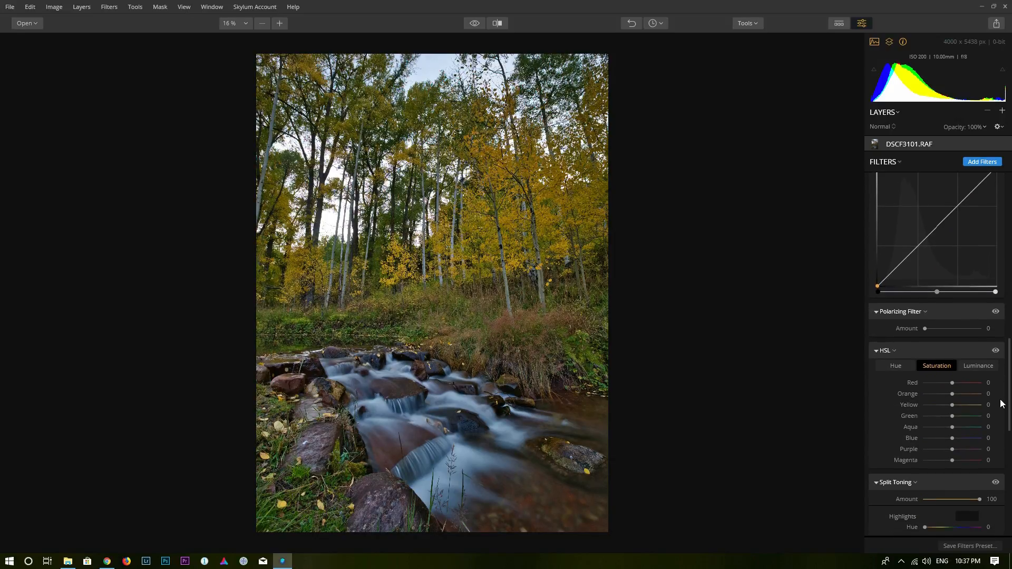
scroll("down", 3)
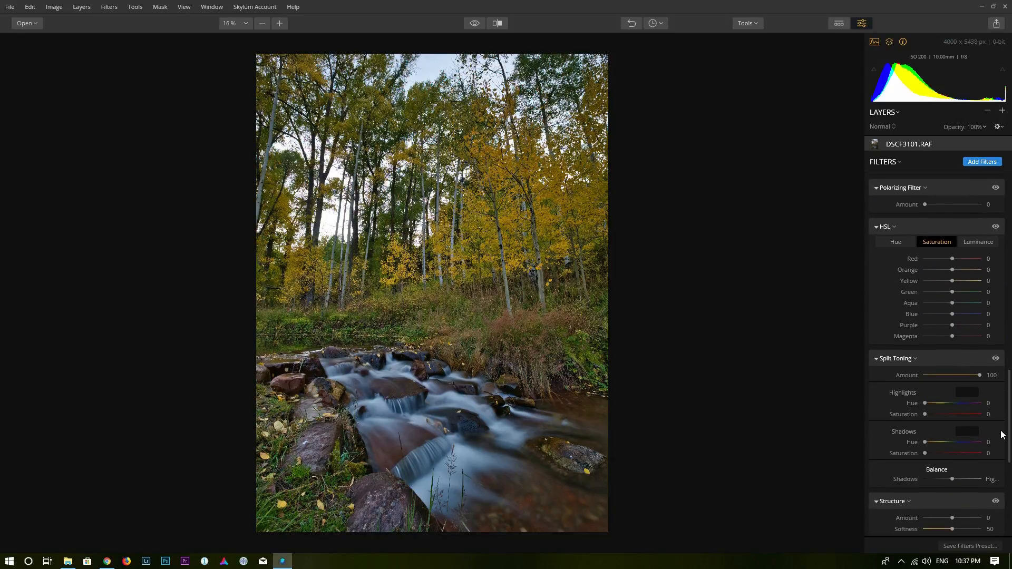
scroll("down", 3)
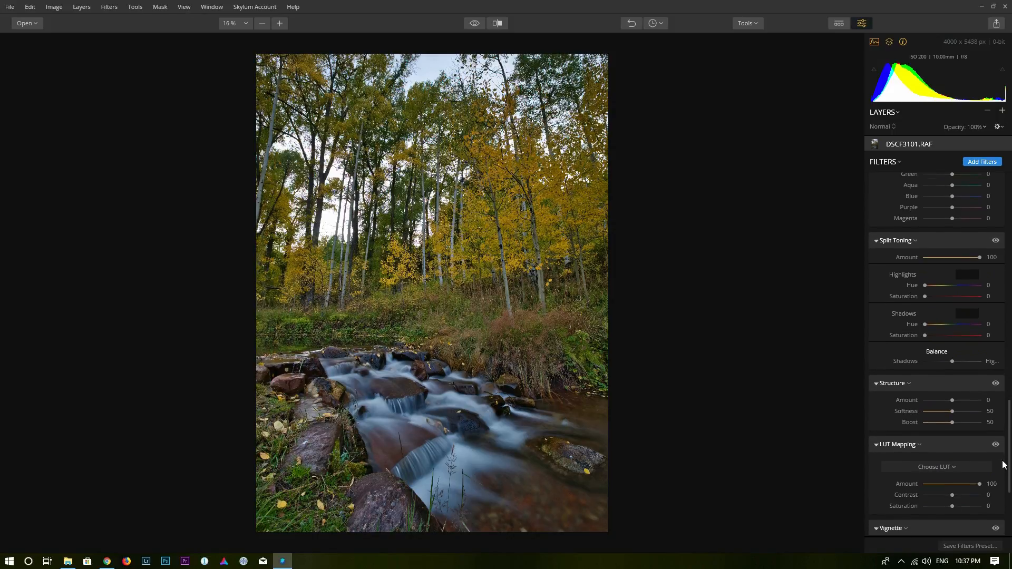
scroll("down", 3)
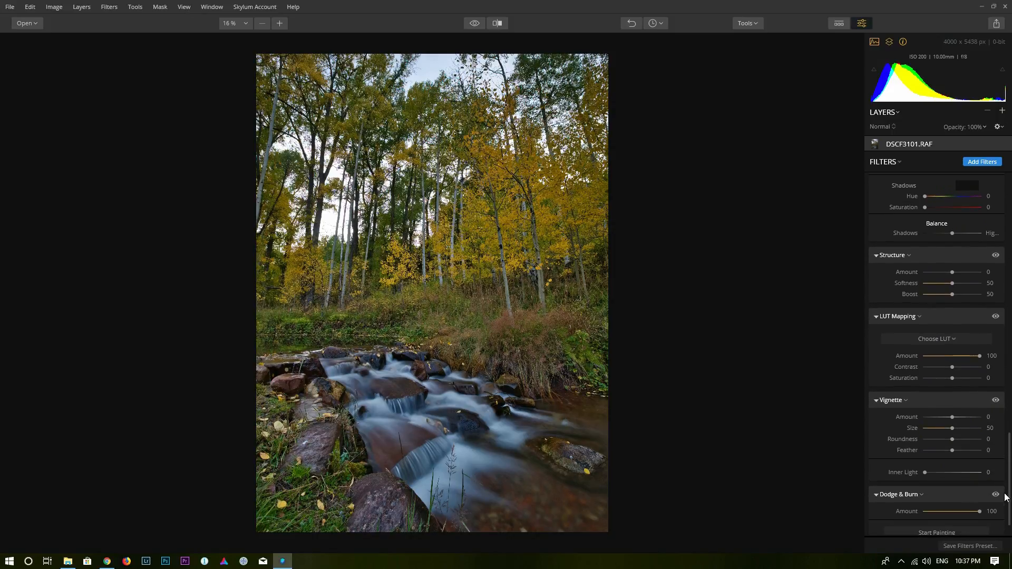
scroll("down", 3)
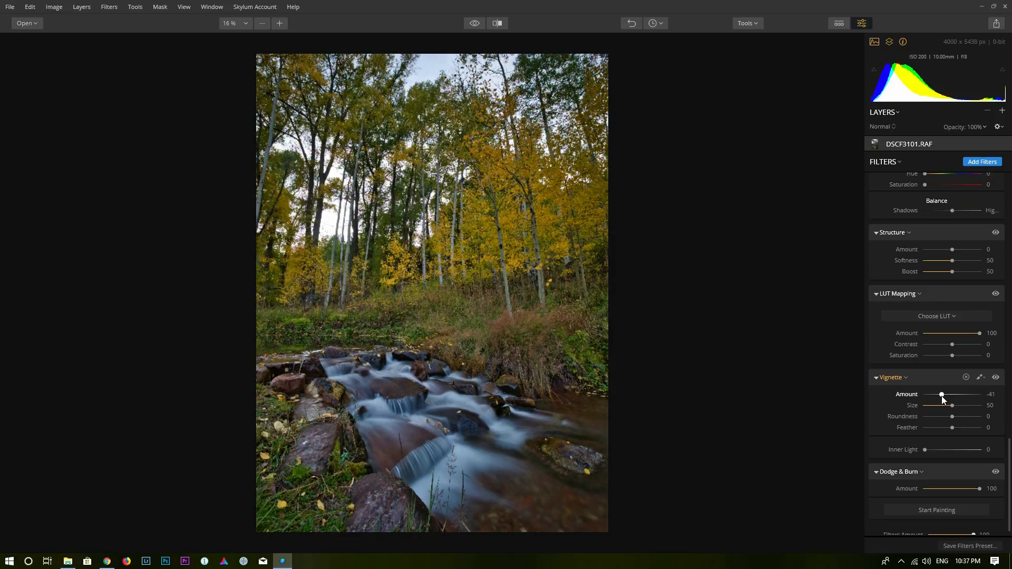
left_click(996, 378)
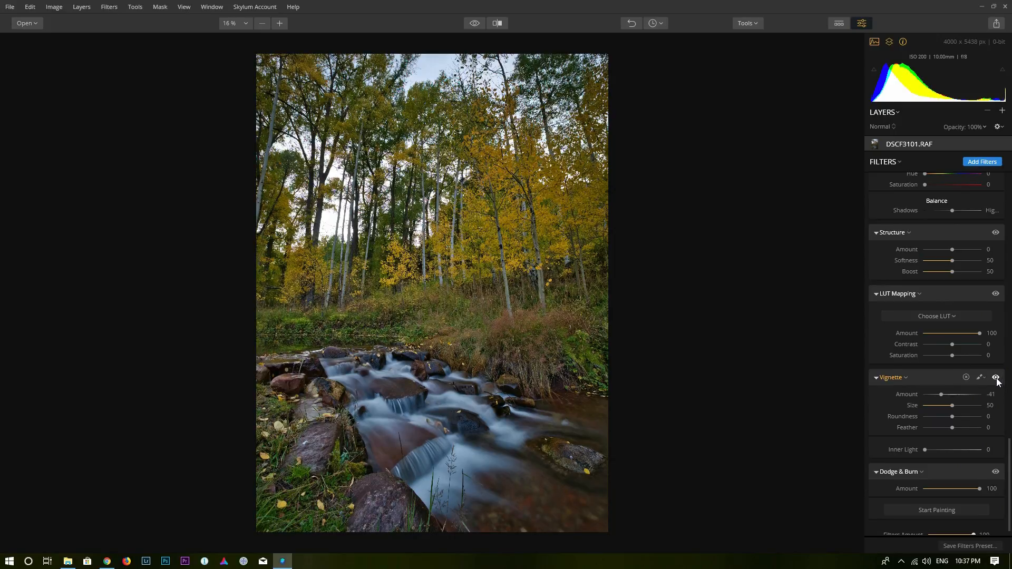
left_click(996, 377)
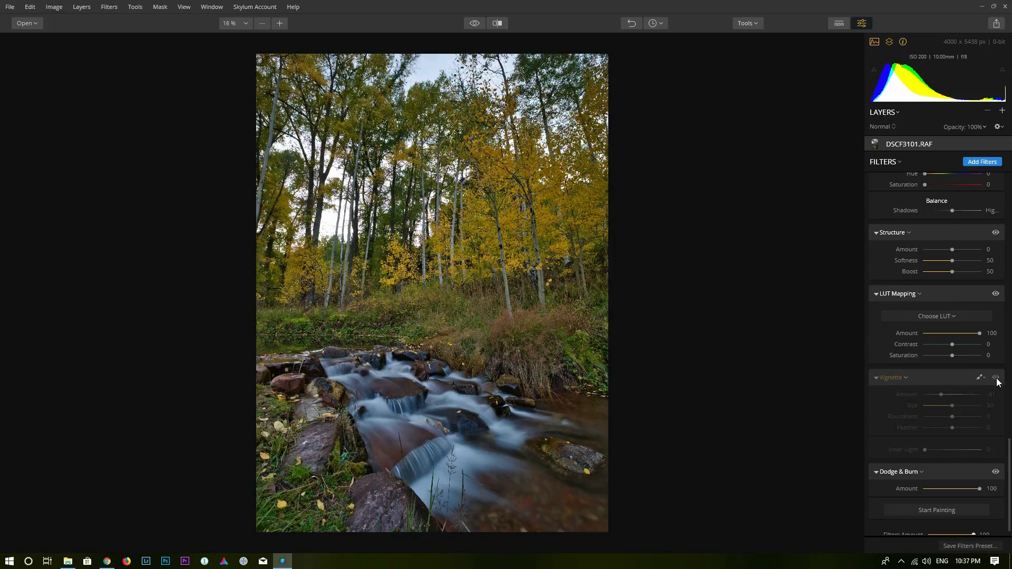
left_click(993, 377)
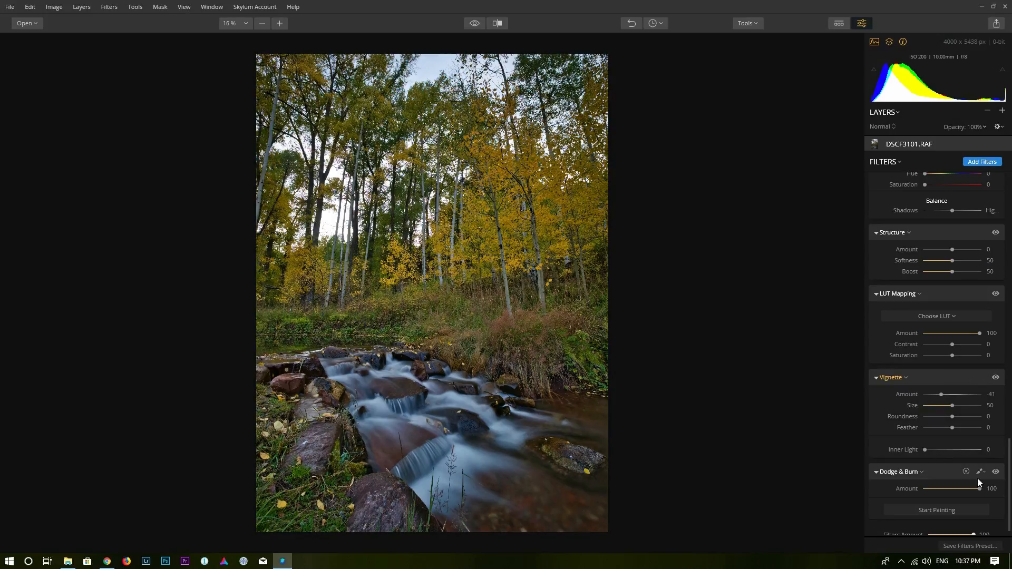
Step: Warm the white balance in RAW Develop, raising Temperature to 5563
scroll("up", 3)
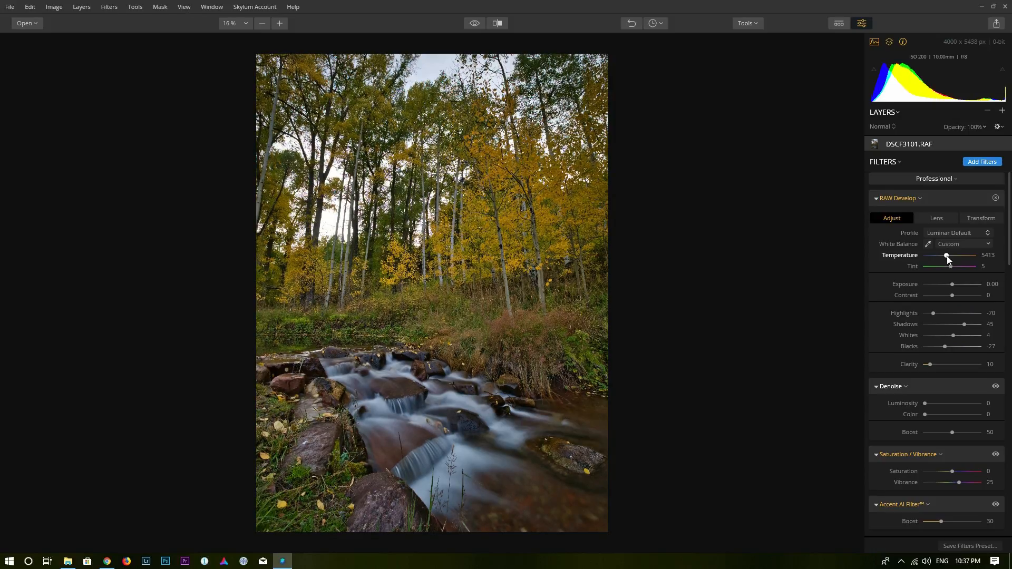
mouse_move(510, 180)
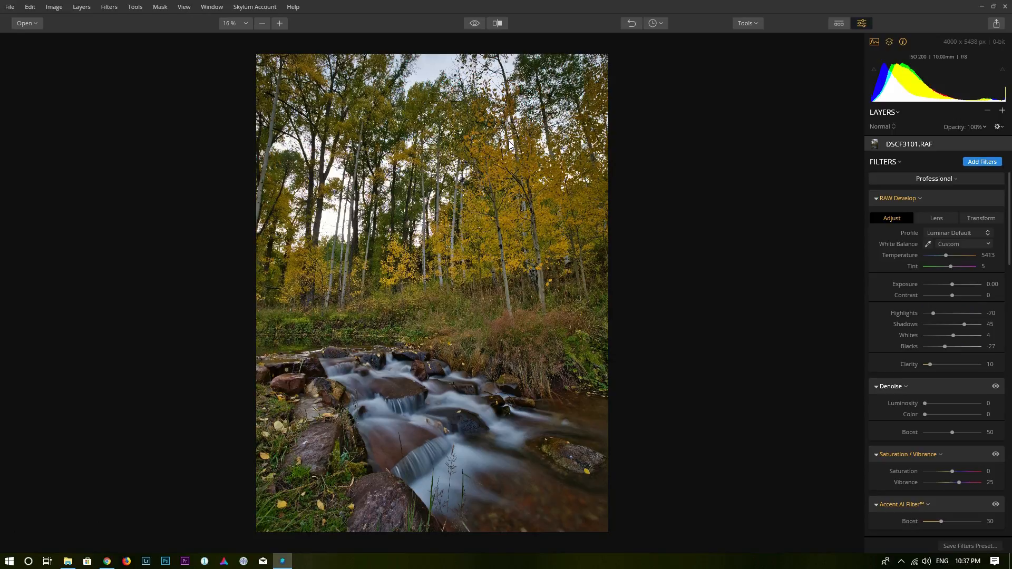
mouse_move(843, 289)
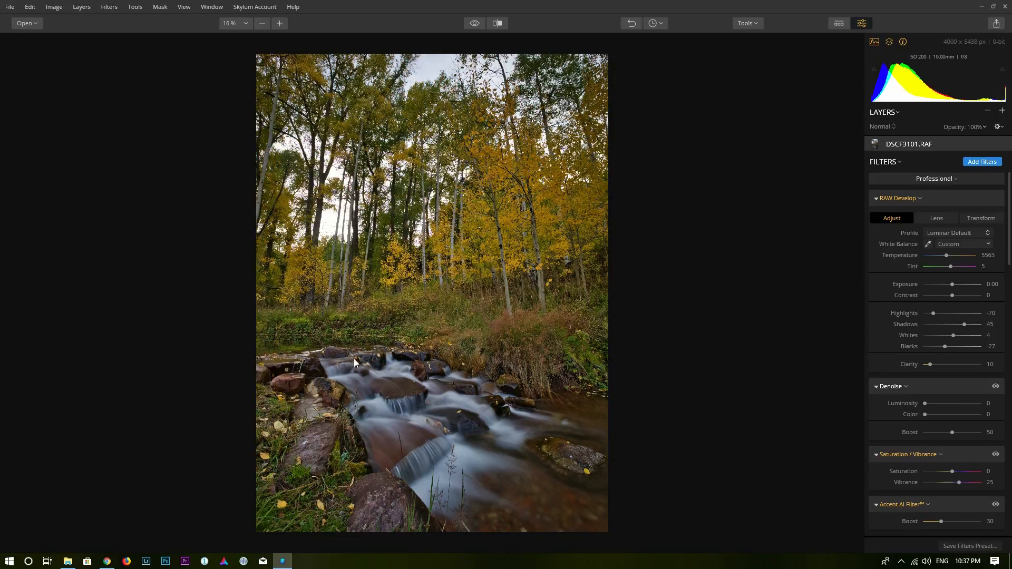
mouse_move(599, 369)
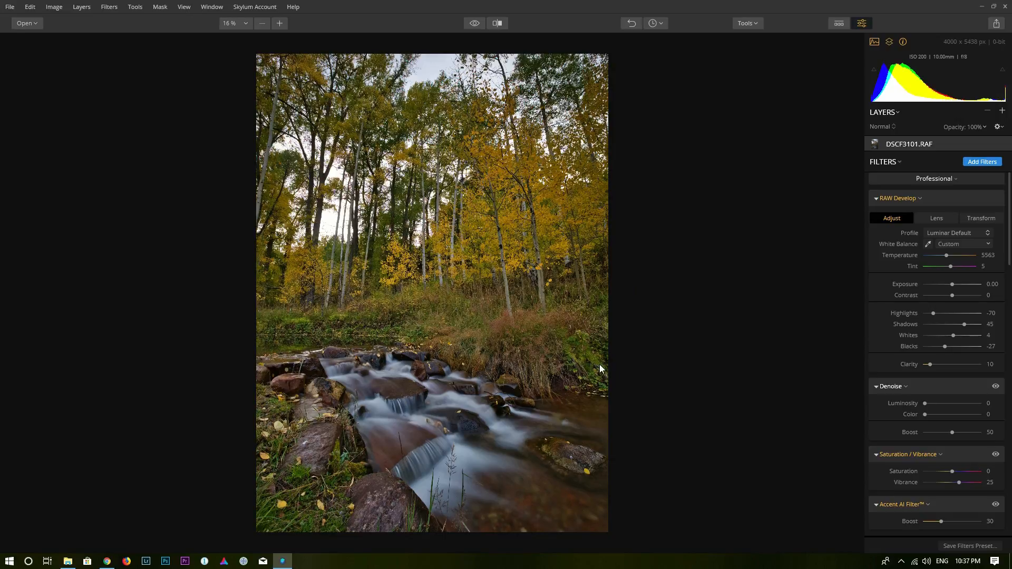
mouse_move(1002, 115)
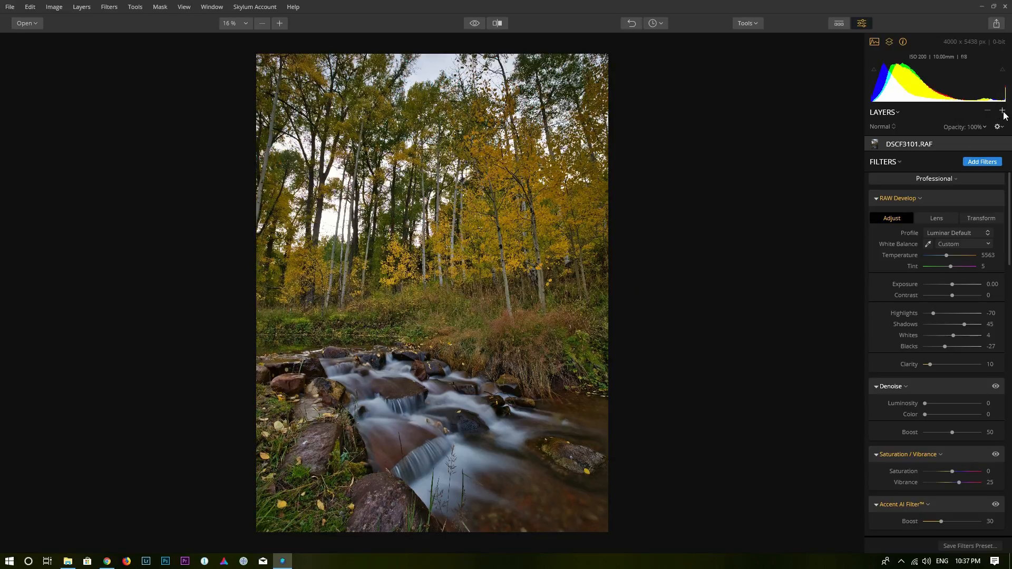
Step: Add a new adjustment layer with a brush mask painted over the flowing water
left_click(1000, 112)
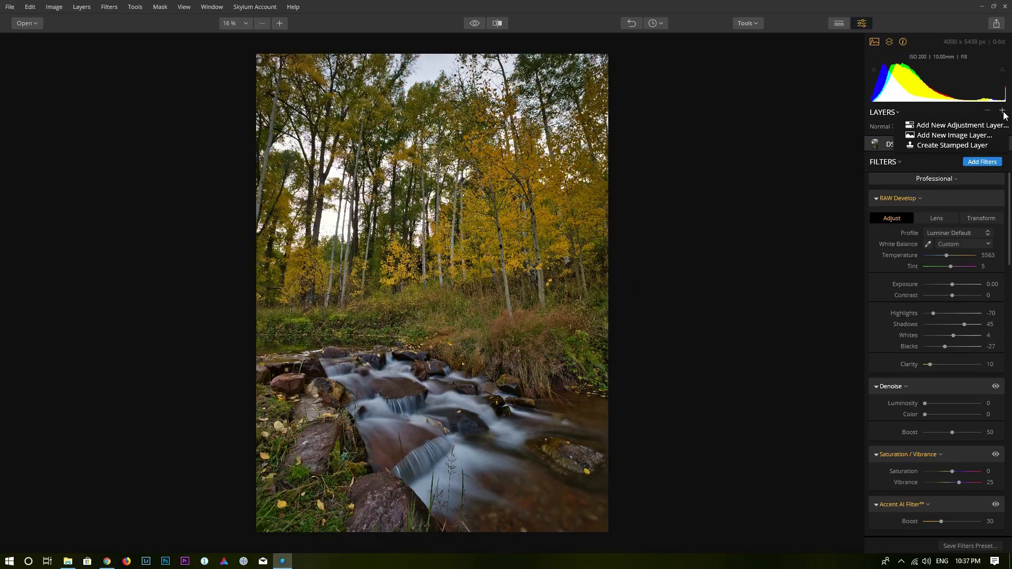
mouse_move(958, 124)
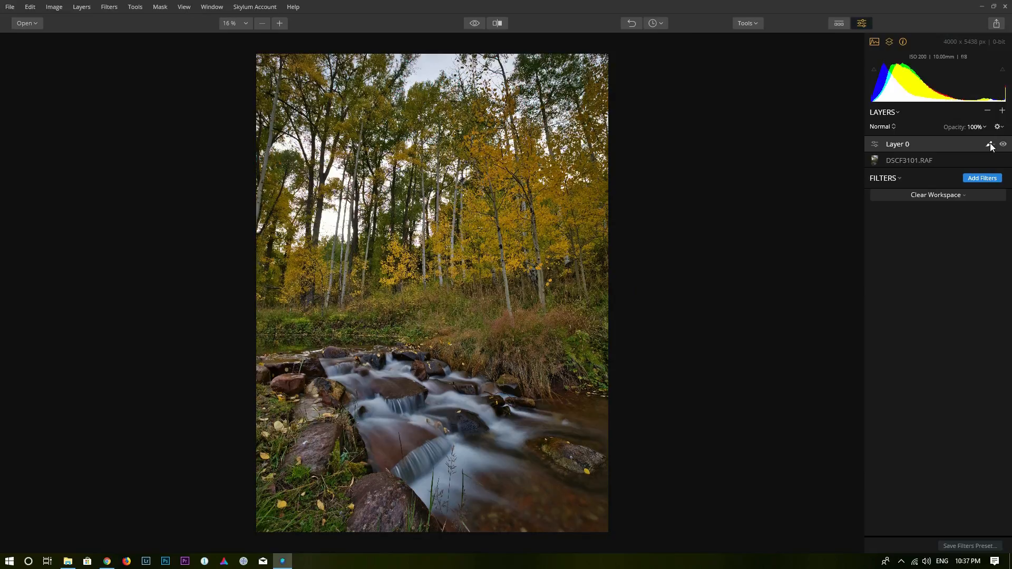
left_click(987, 144)
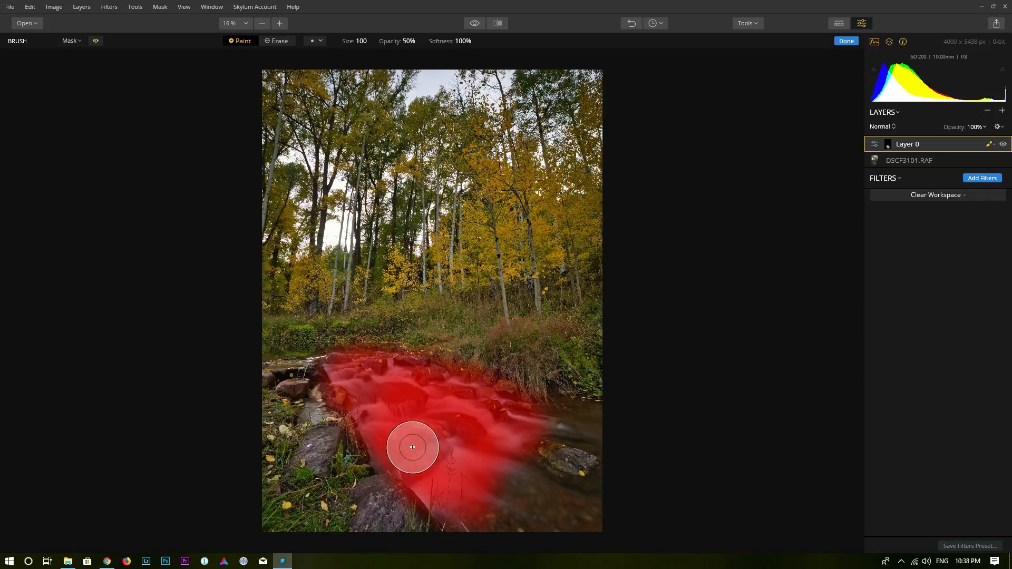
left_click(96, 42)
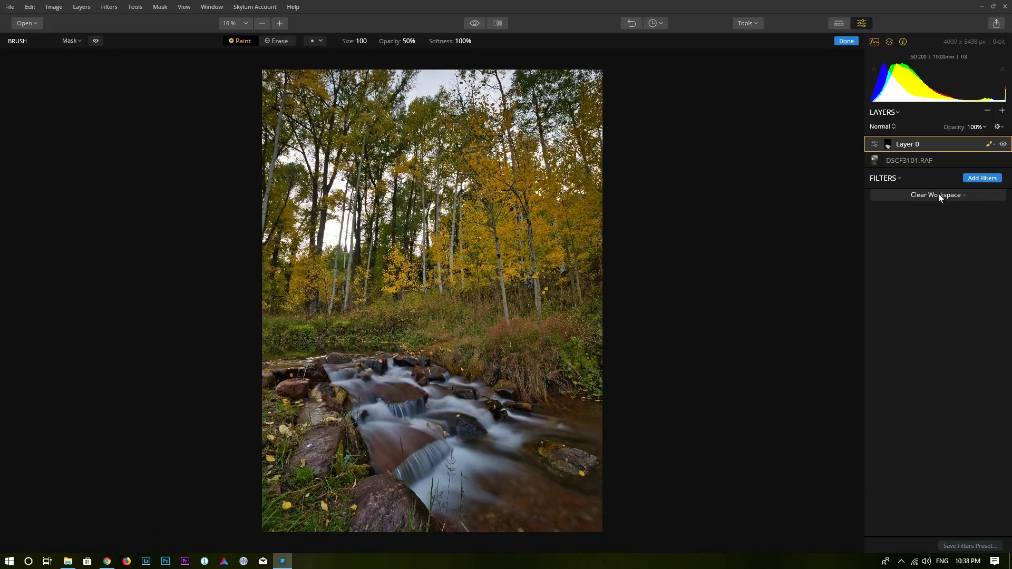
left_click(936, 194)
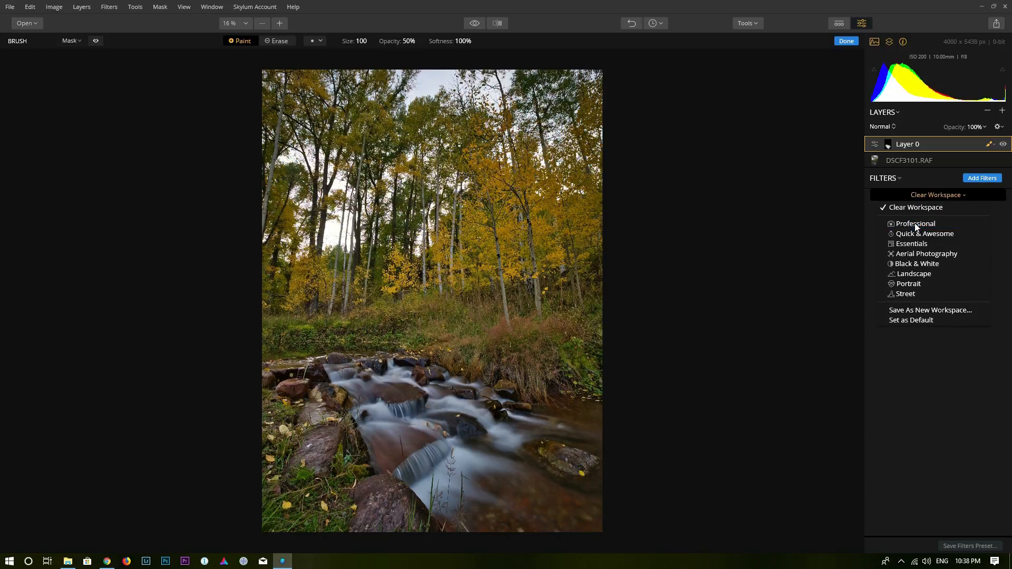
Step: Load Professional filters on the water layer and lower HSL Blue saturation to -39
left_click(914, 223)
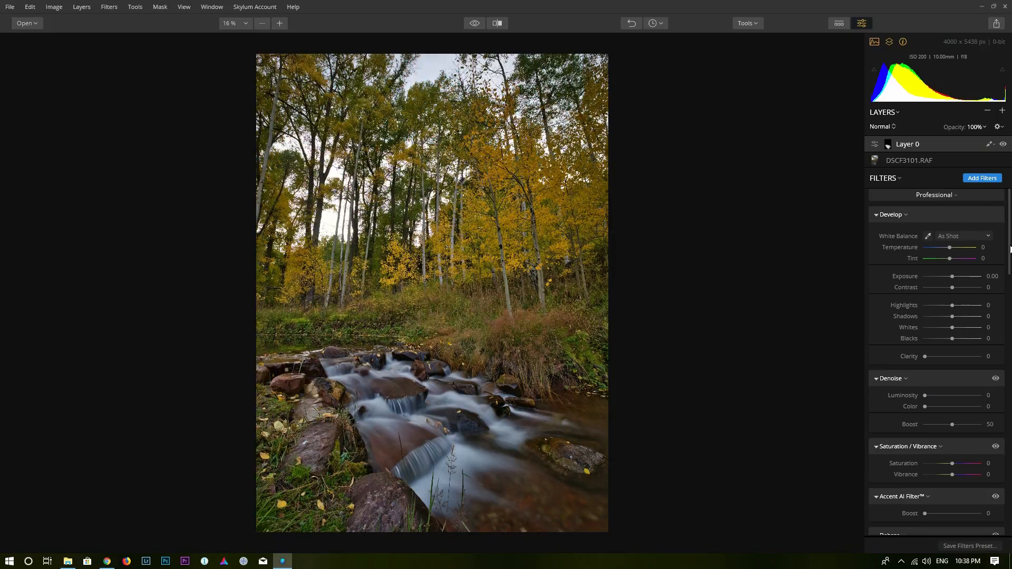
scroll("down", 3)
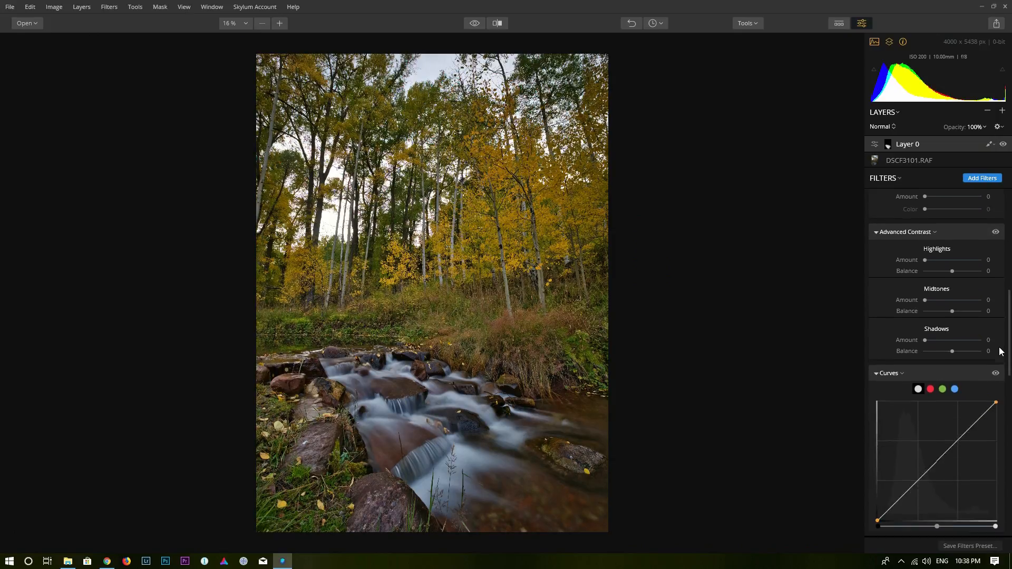
scroll("down", 3)
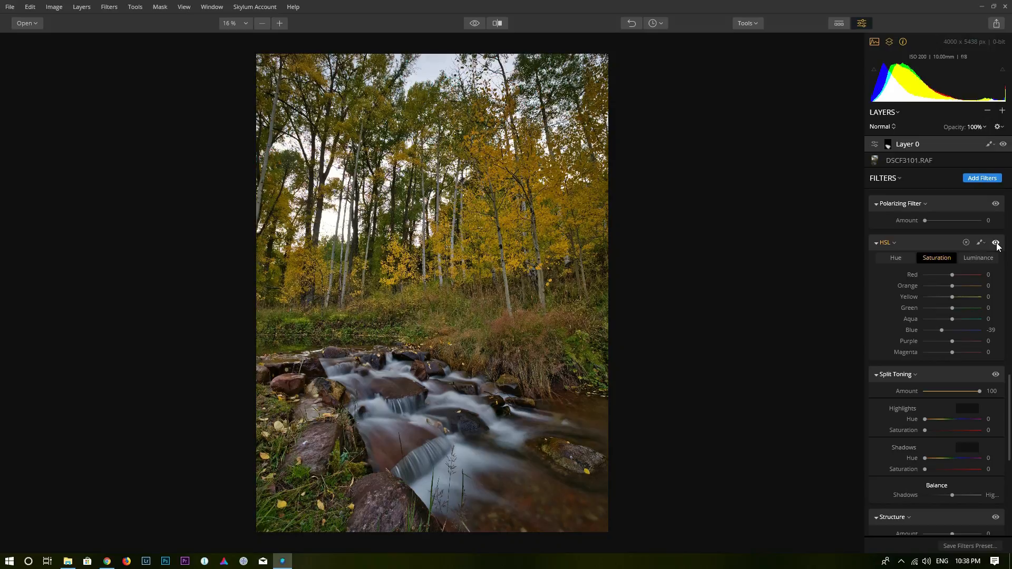
left_click(995, 243)
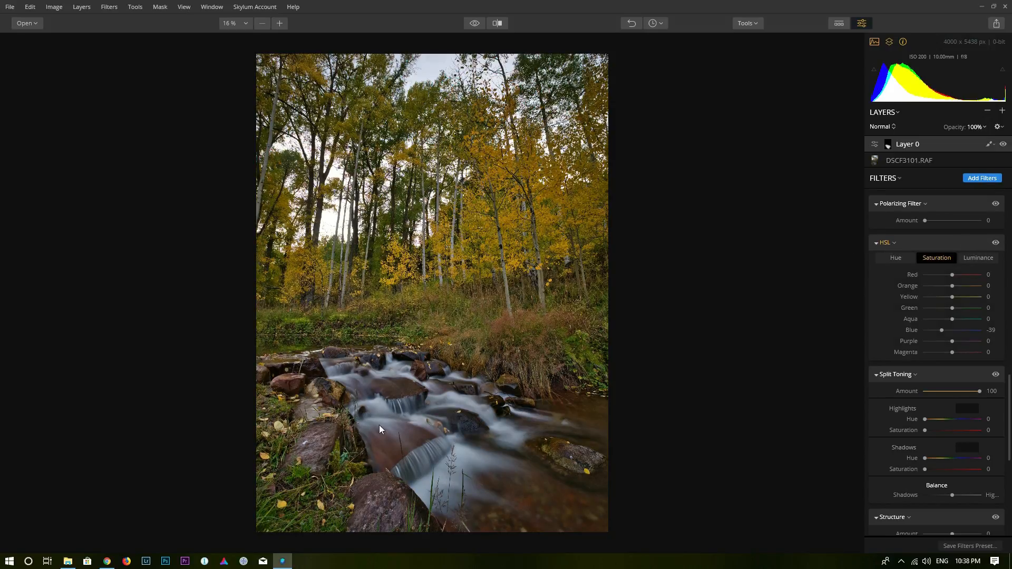
mouse_move(866, 387)
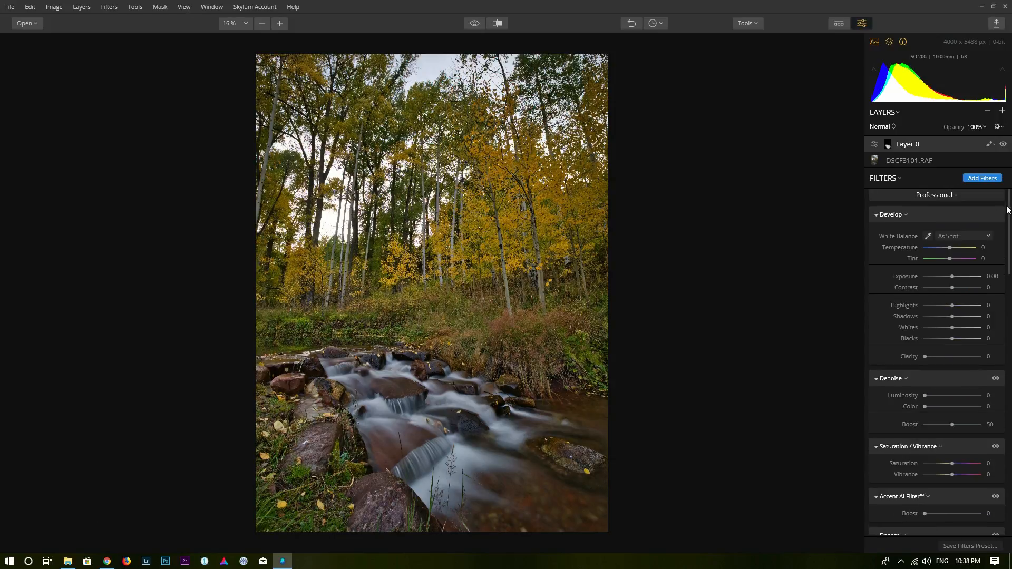
Step: Select the base DSCF3101.RAF layer to show its RAW Develop filters
left_click(933, 194)
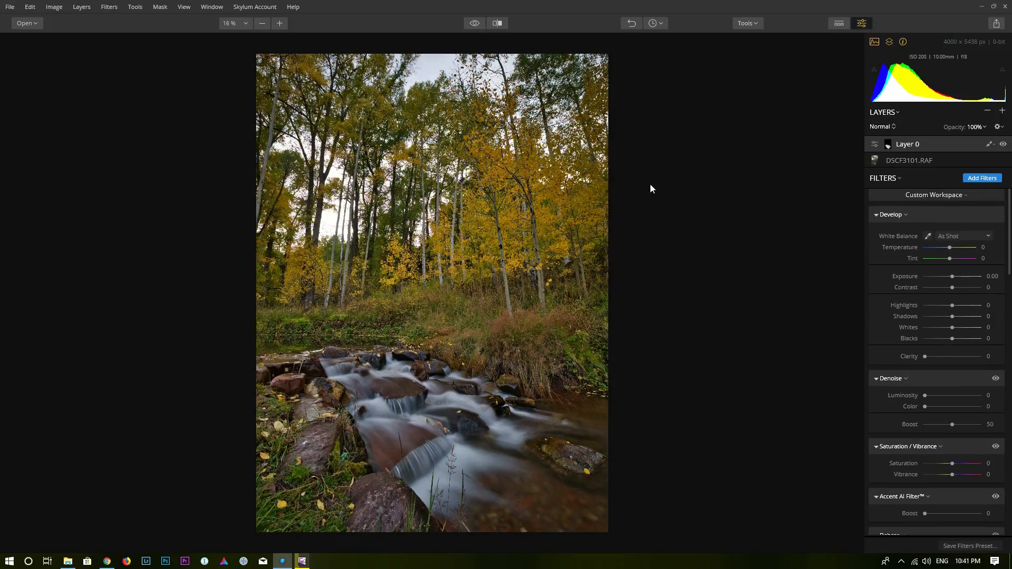
mouse_move(548, 347)
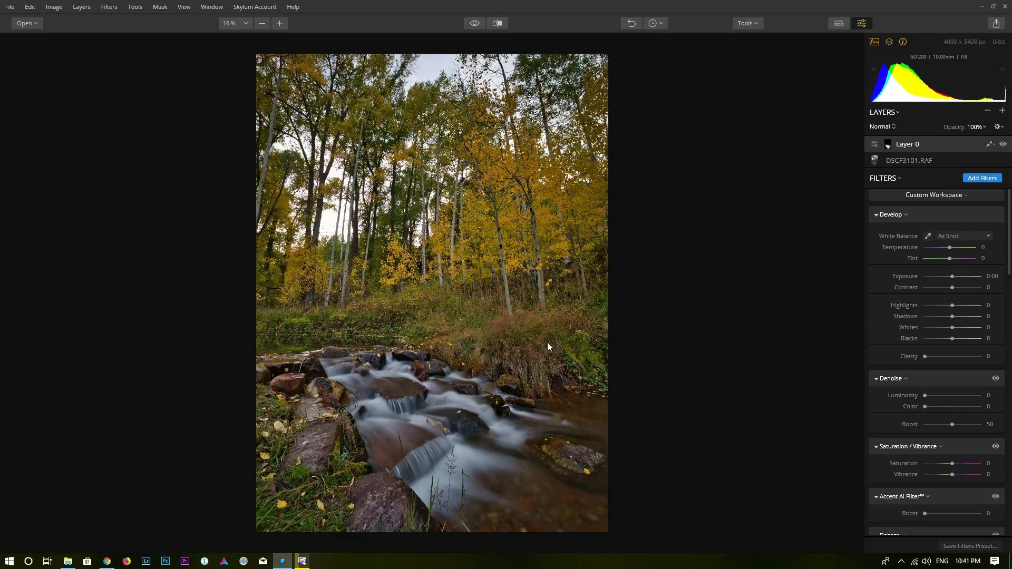
mouse_move(507, 439)
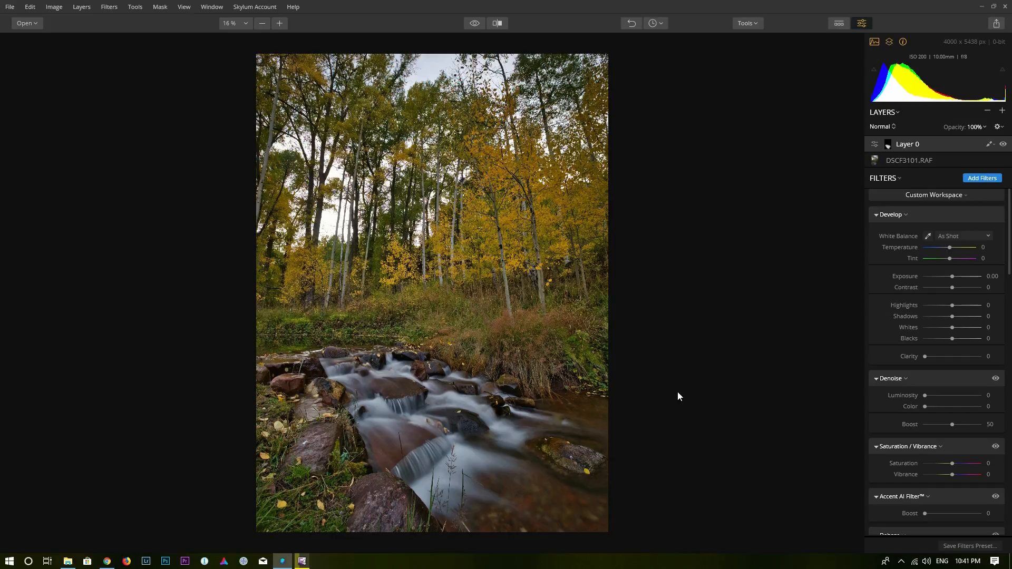
mouse_move(485, 222)
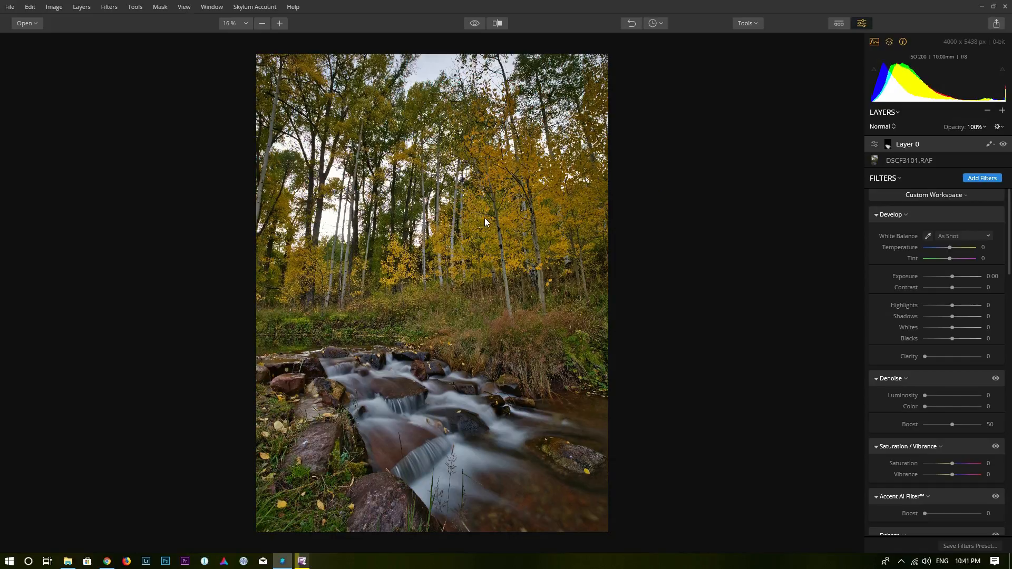
mouse_move(374, 248)
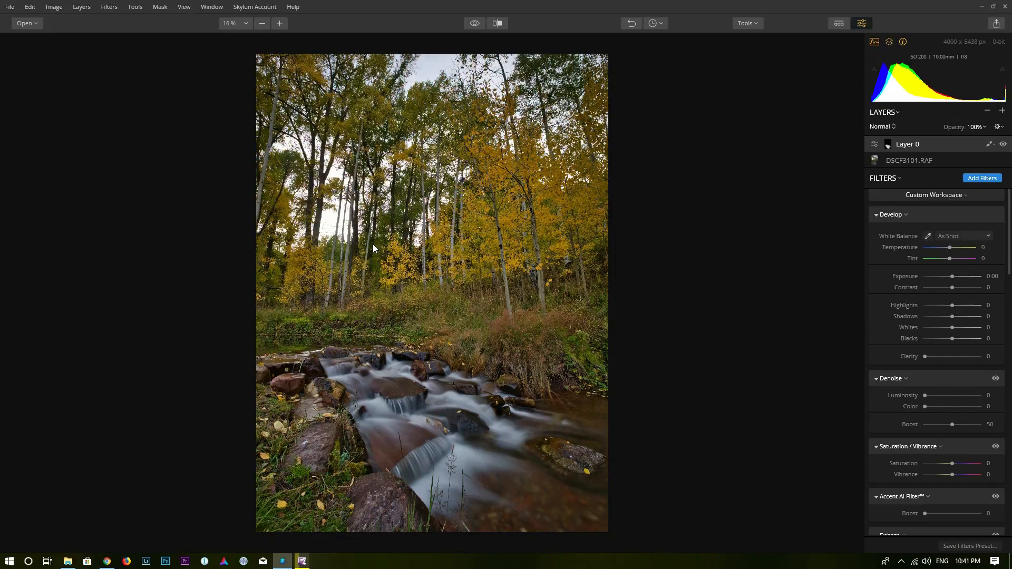
mouse_move(405, 231)
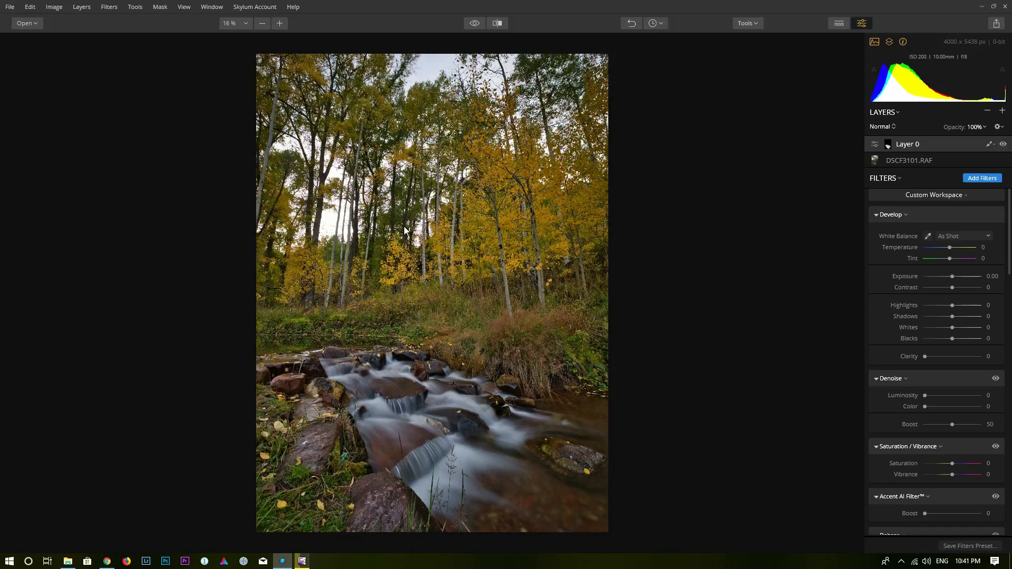
mouse_move(899, 164)
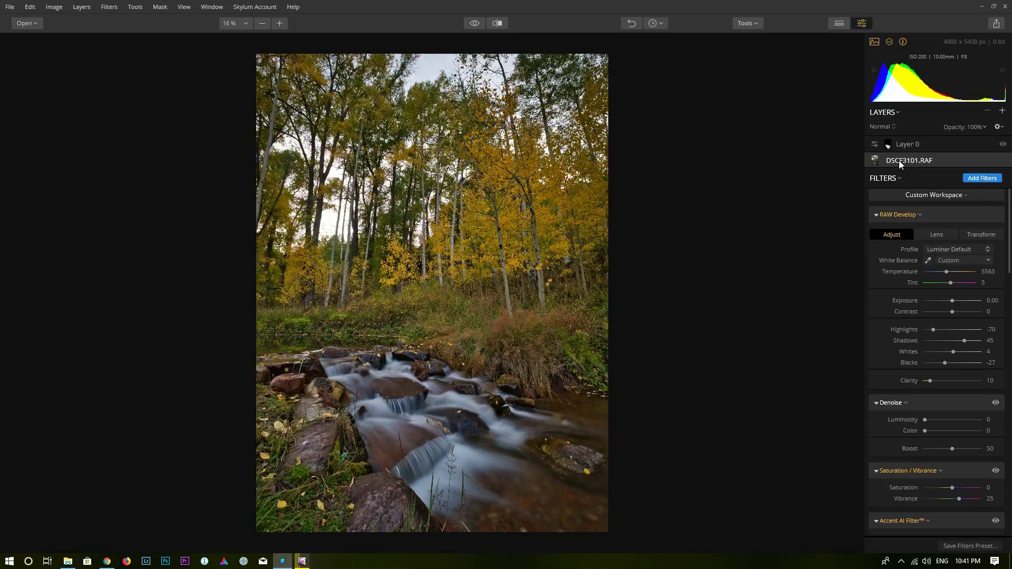
Step: Add a Sunrays filter from the Filters Catalog and begin placing its sun center
left_click(981, 179)
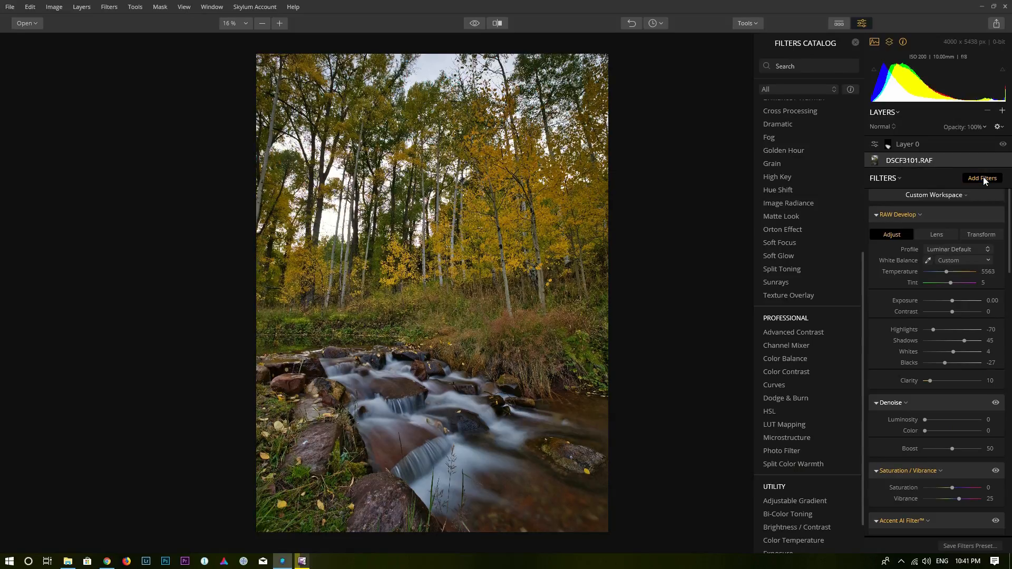
mouse_move(787, 286)
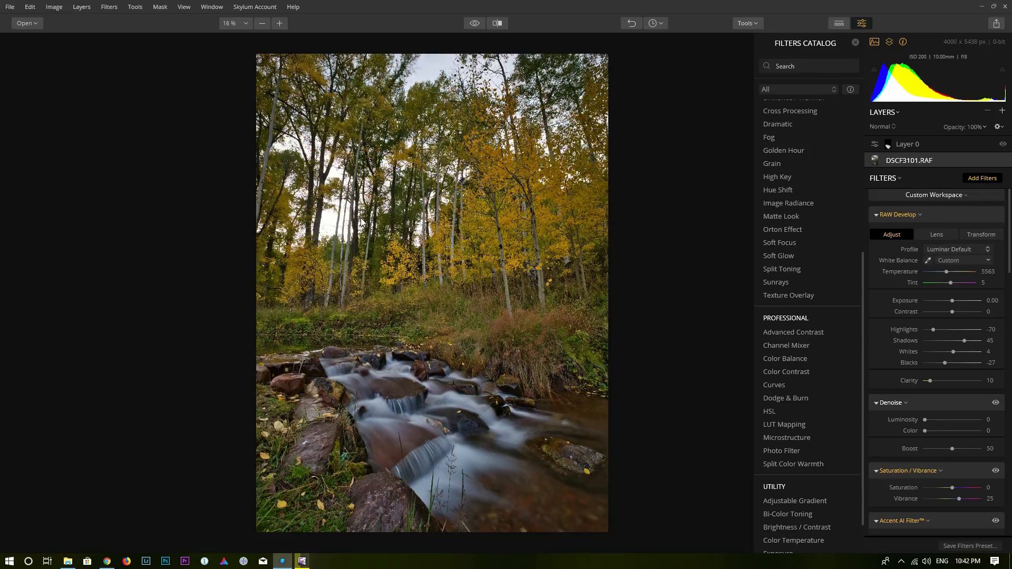
mouse_move(774, 282)
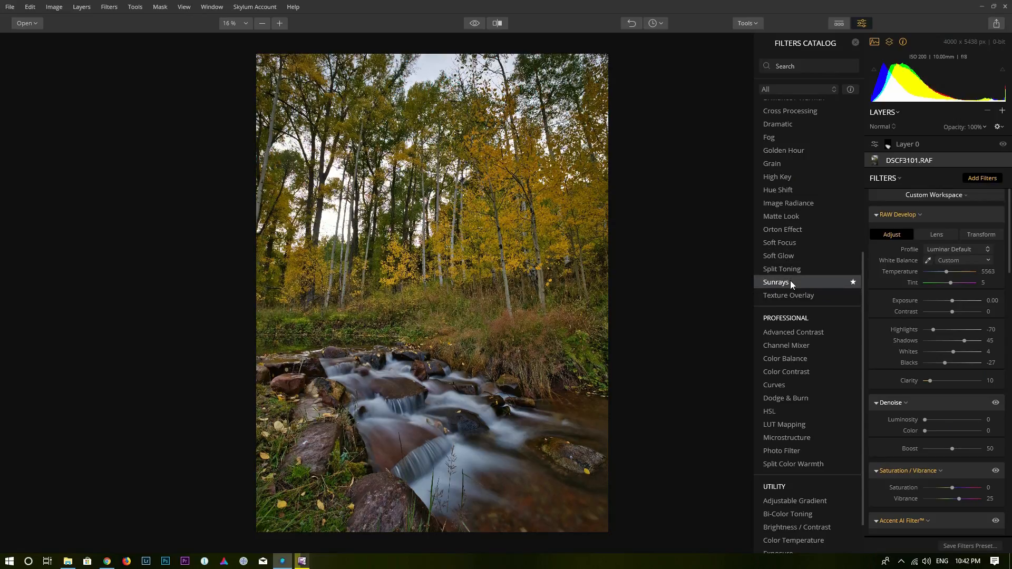
left_click(775, 282)
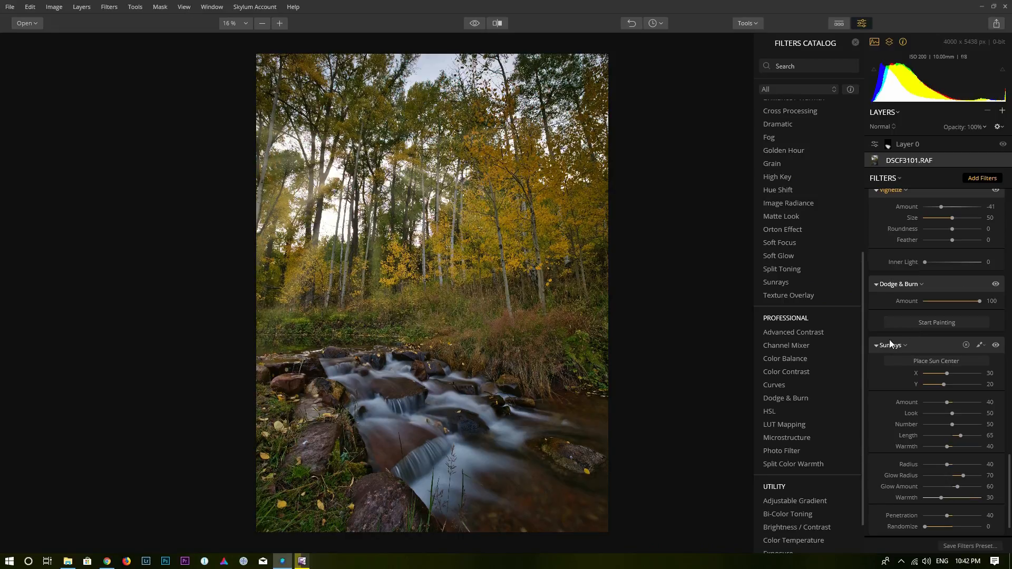
mouse_move(932, 340)
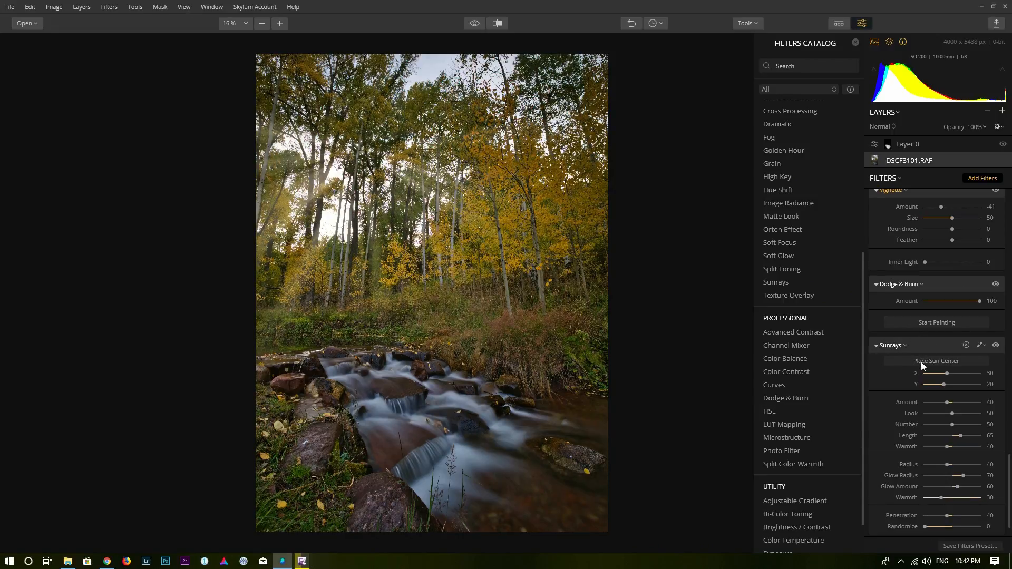
left_click(935, 361)
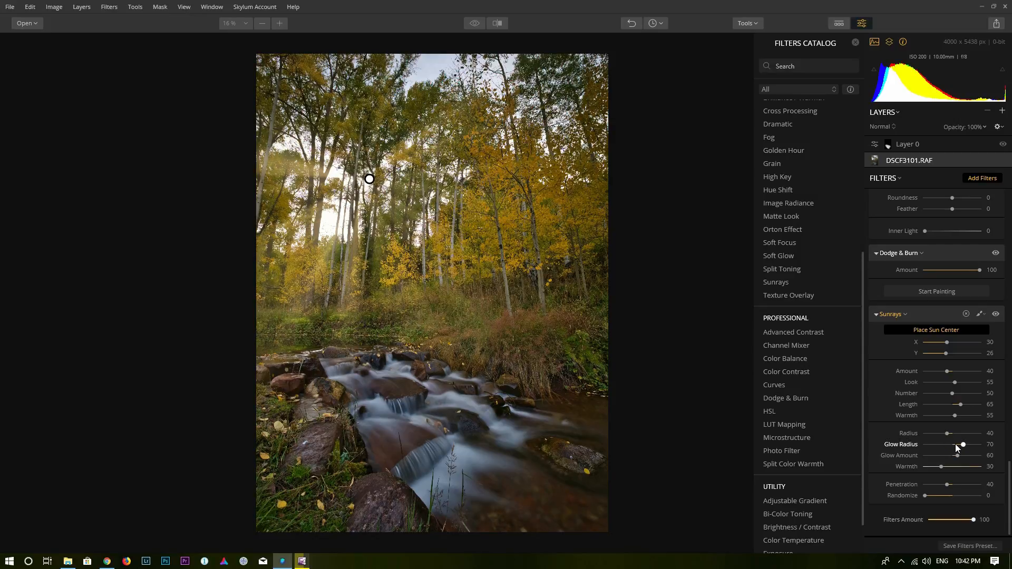
mouse_move(945, 471)
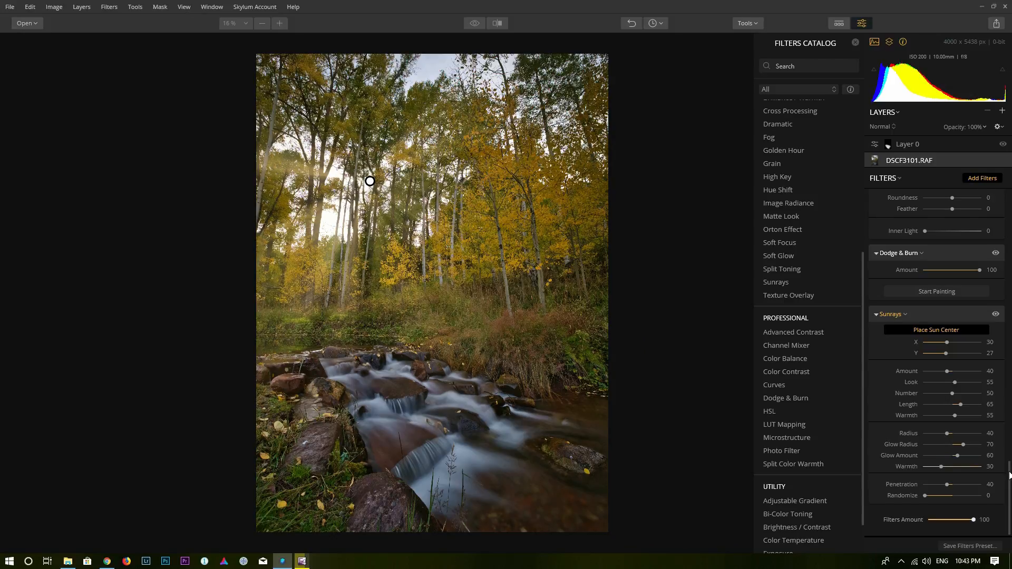
Step: Place the sun in the upper-left trees, Look and Warmth 55, Length 59
scroll("up", 3)
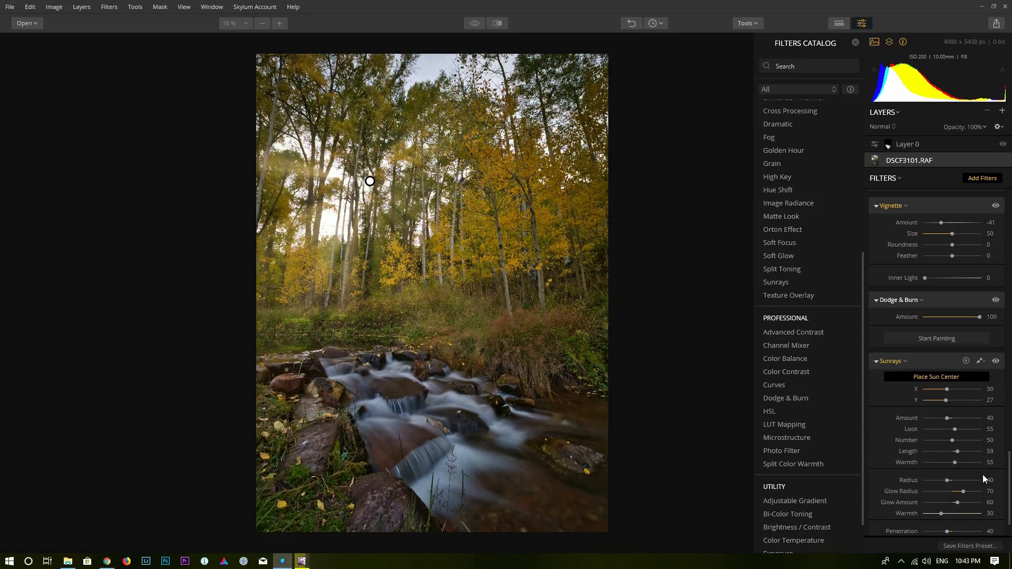
scroll("down", 3)
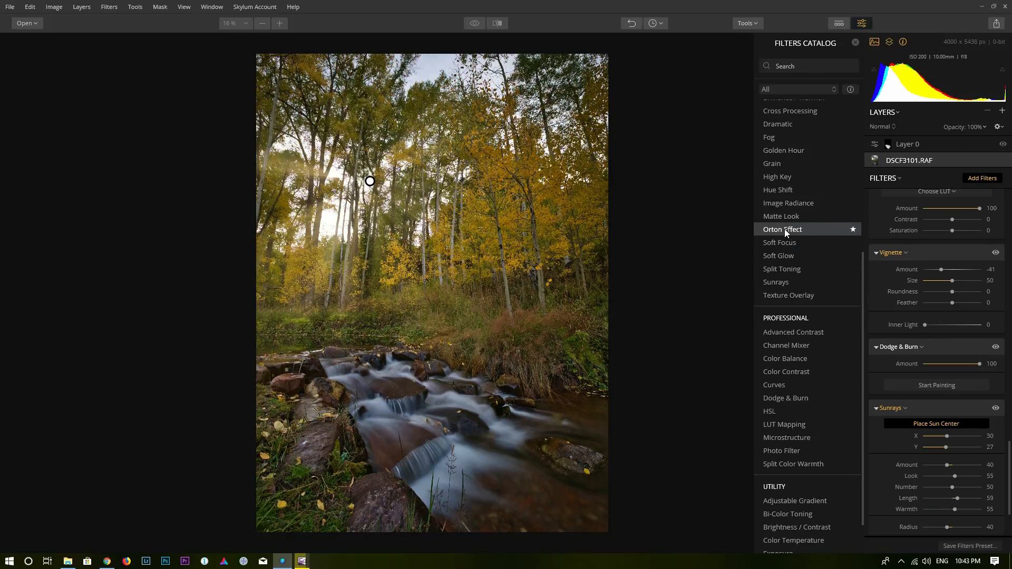
Step: Add an Orton Effect filter with Type 1 and Amount 28, toggling it to compare the glow
scroll("down", 3)
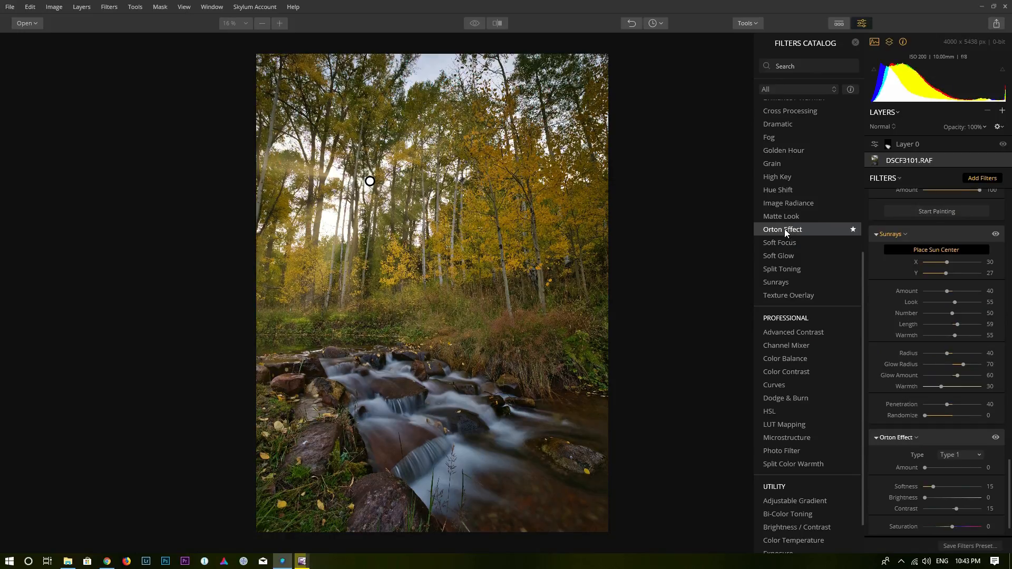
left_click(959, 455)
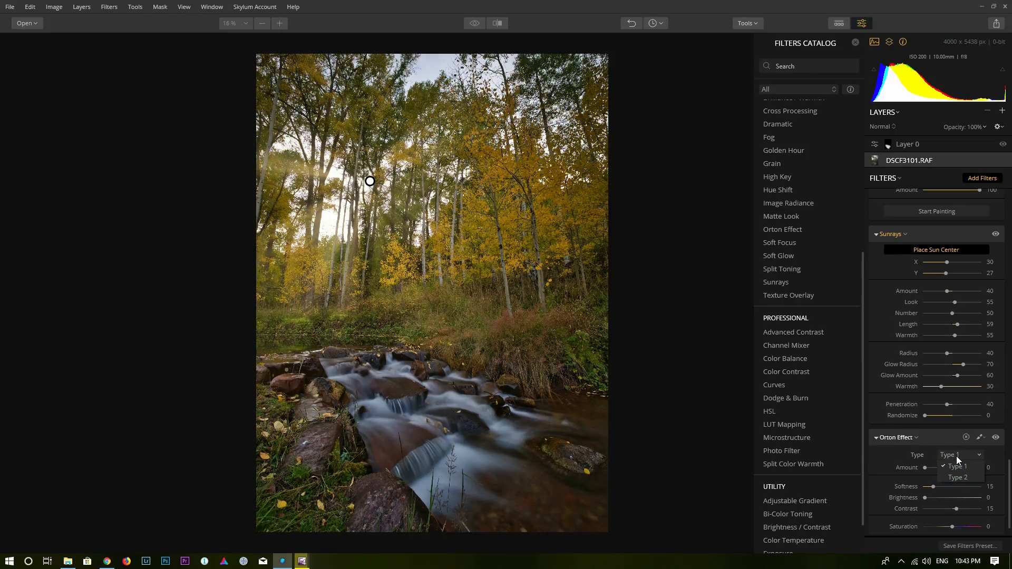
left_click(958, 465)
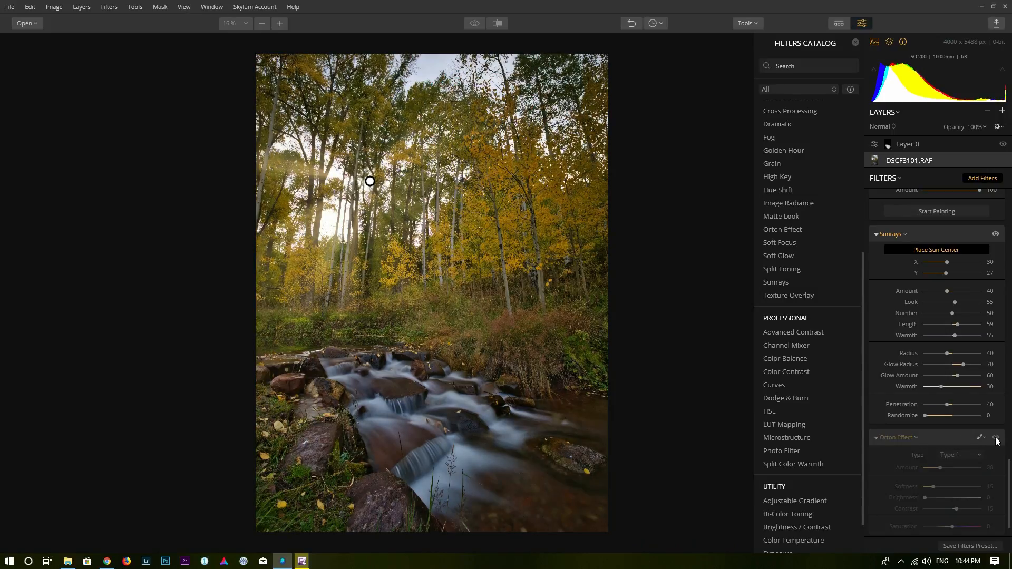
left_click(996, 438)
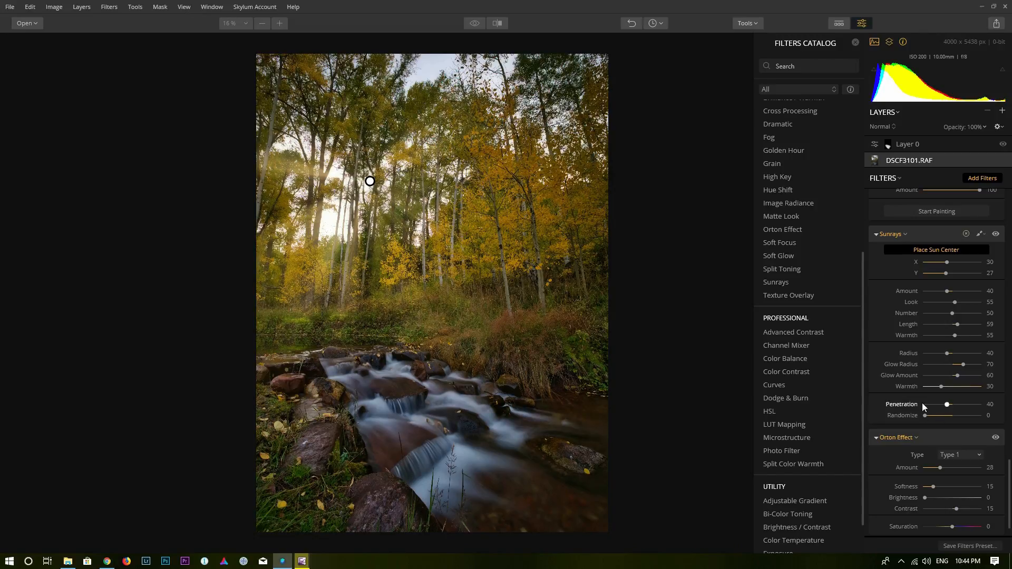
mouse_move(936, 252)
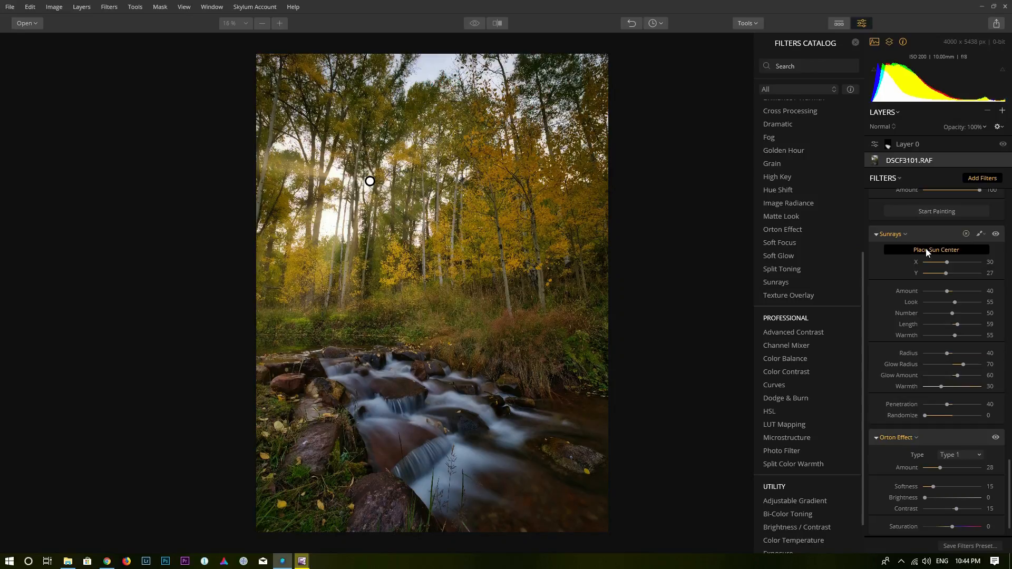
mouse_move(371, 180)
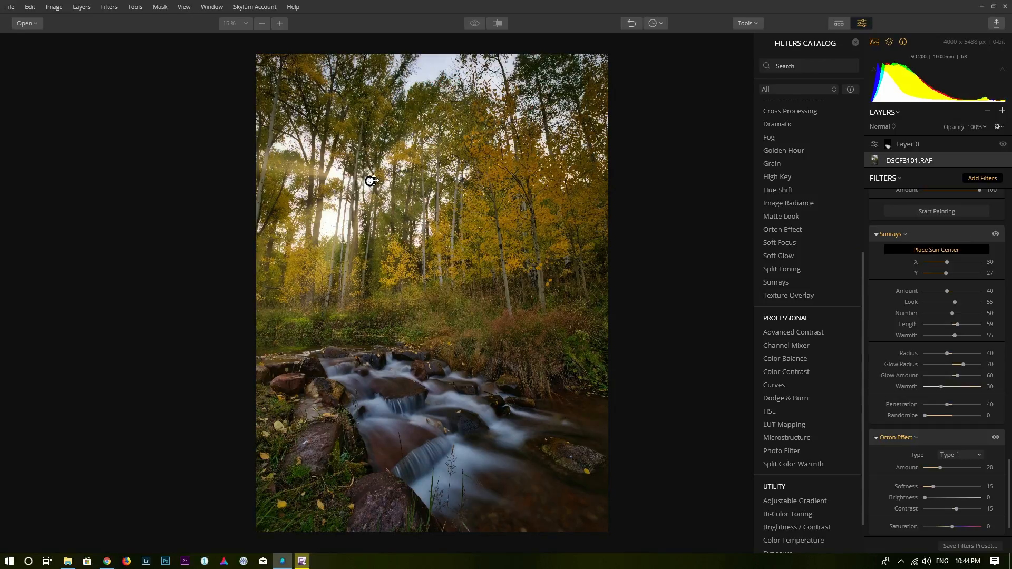
mouse_move(729, 327)
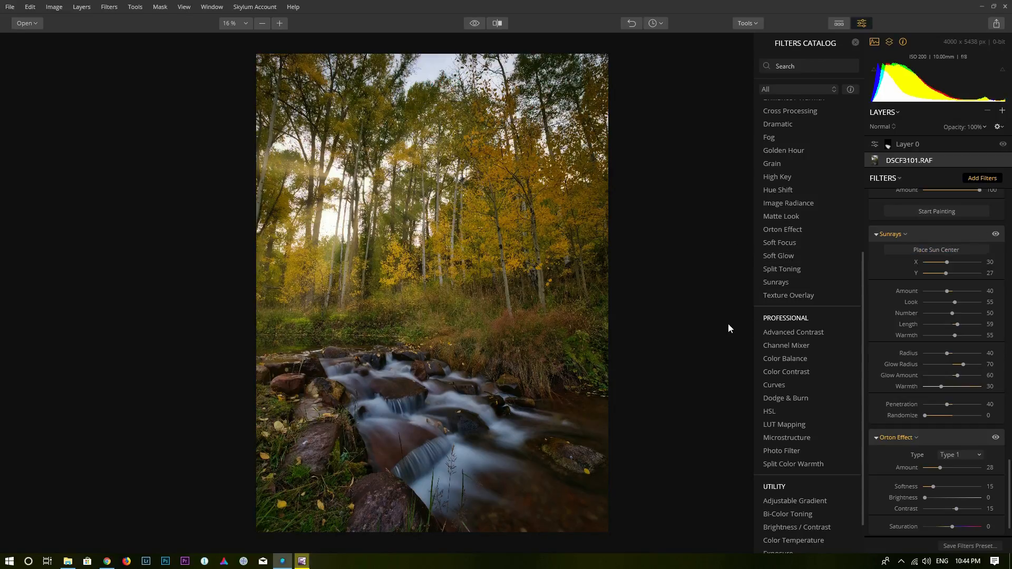
Step: Scroll the filters panel back to the Structure, LUT Mapping and Vignette settings
scroll("down", 3)
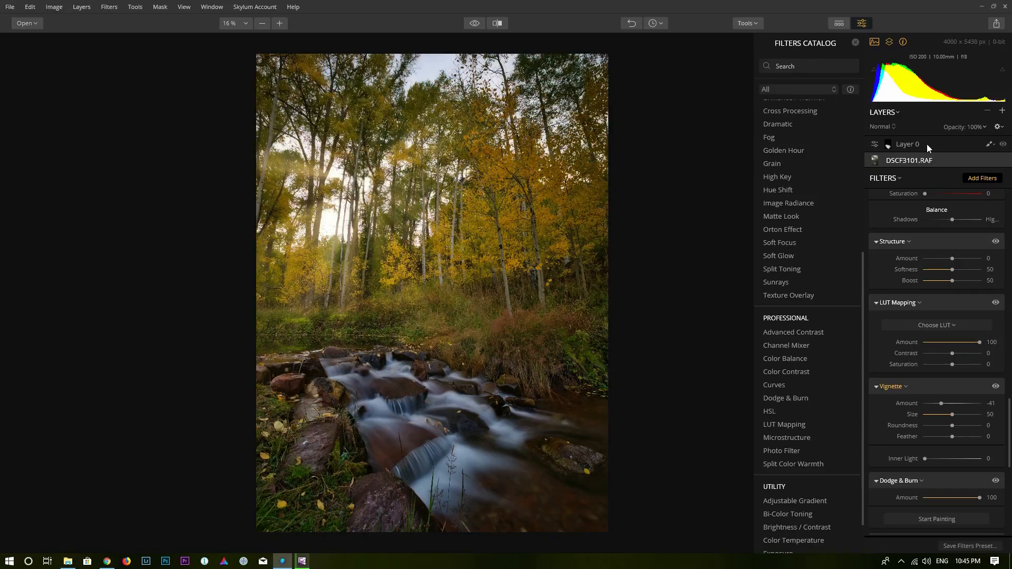
Step: Show Layer 0's filter stack and compare the finished edit against the original photo
scroll("down", 3)
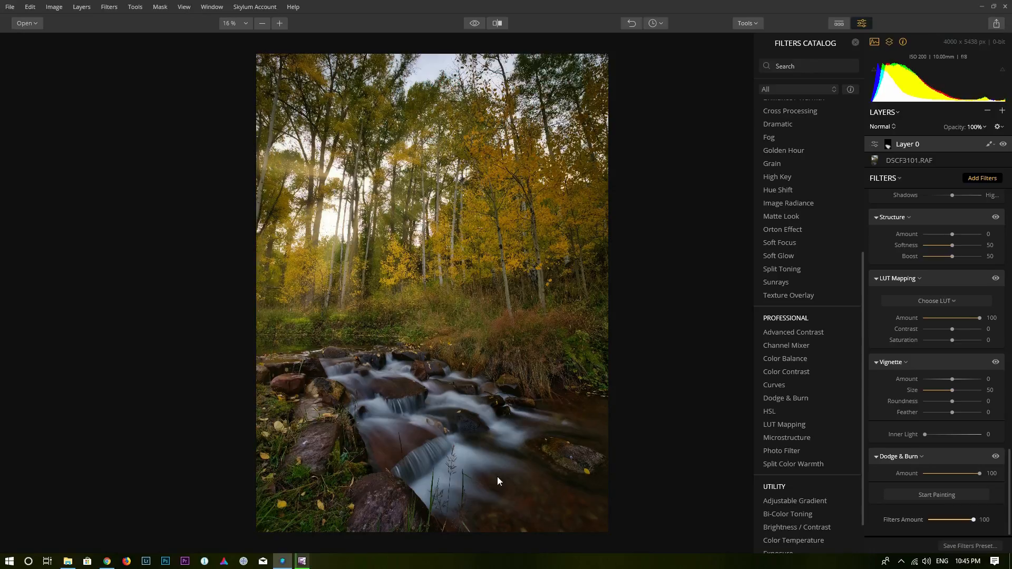
mouse_move(642, 277)
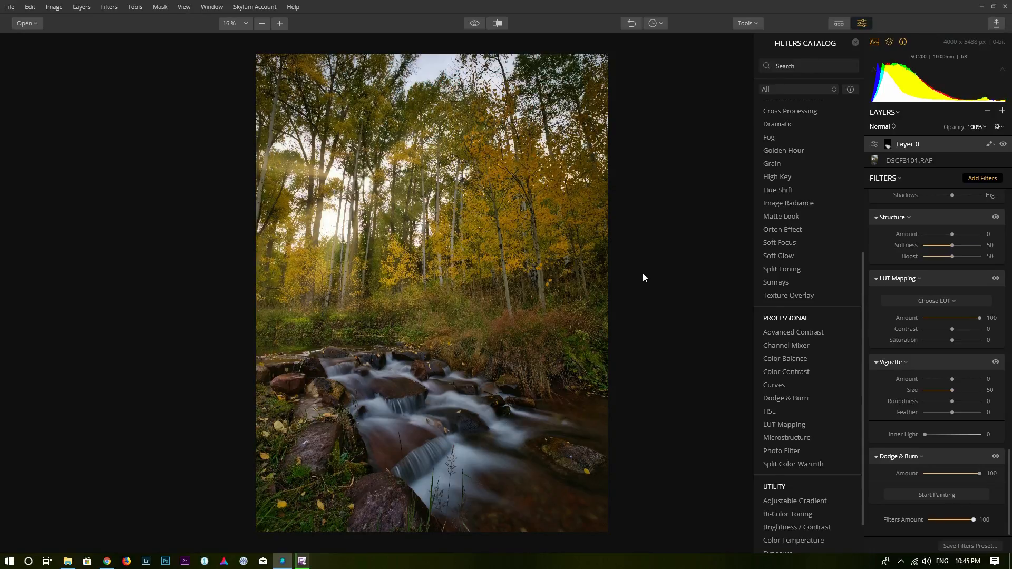
mouse_move(596, 325)
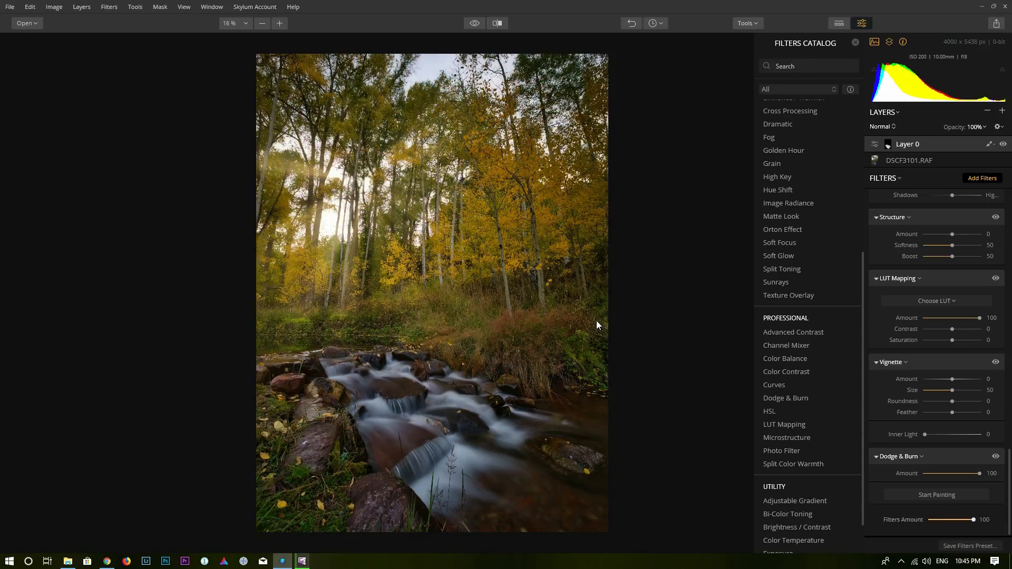
mouse_move(678, 319)
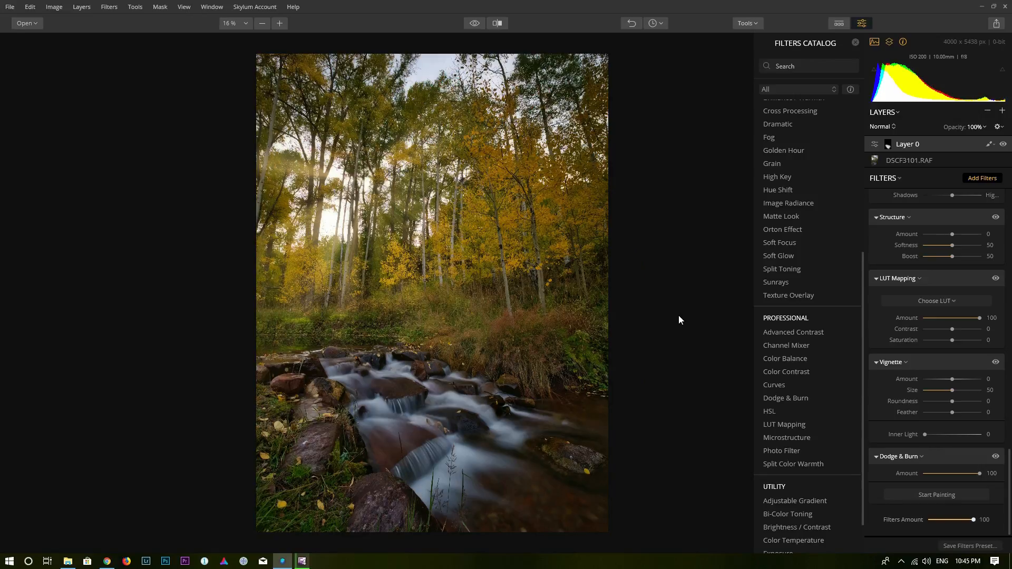
mouse_move(480, 97)
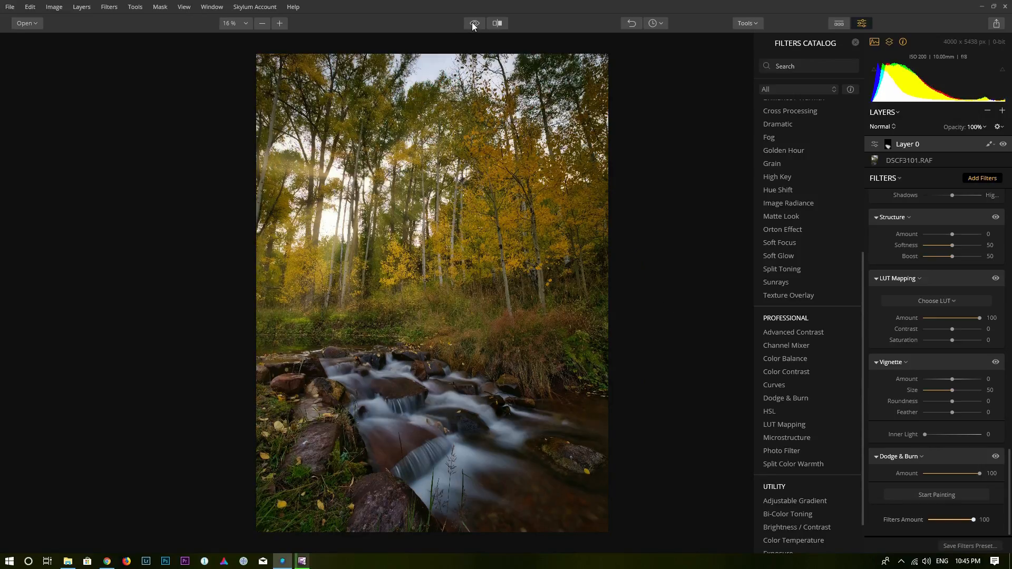
left_click(473, 23)
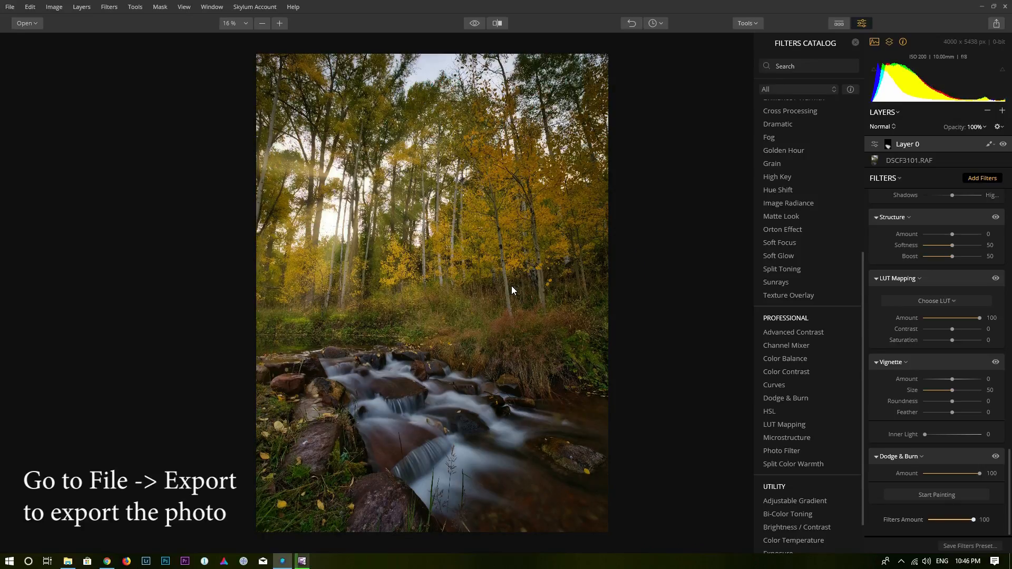
mouse_move(594, 341)
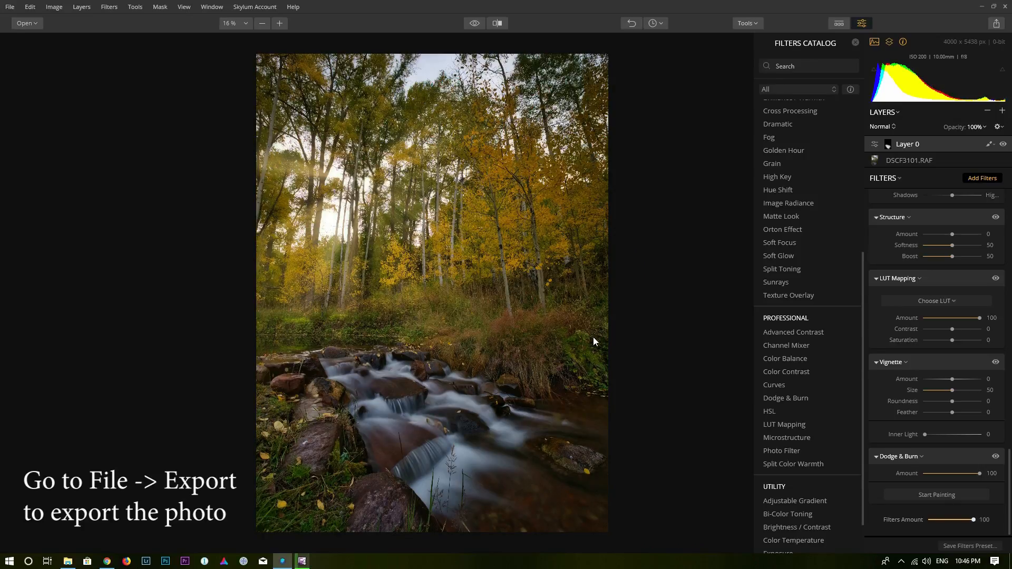
mouse_move(666, 351)
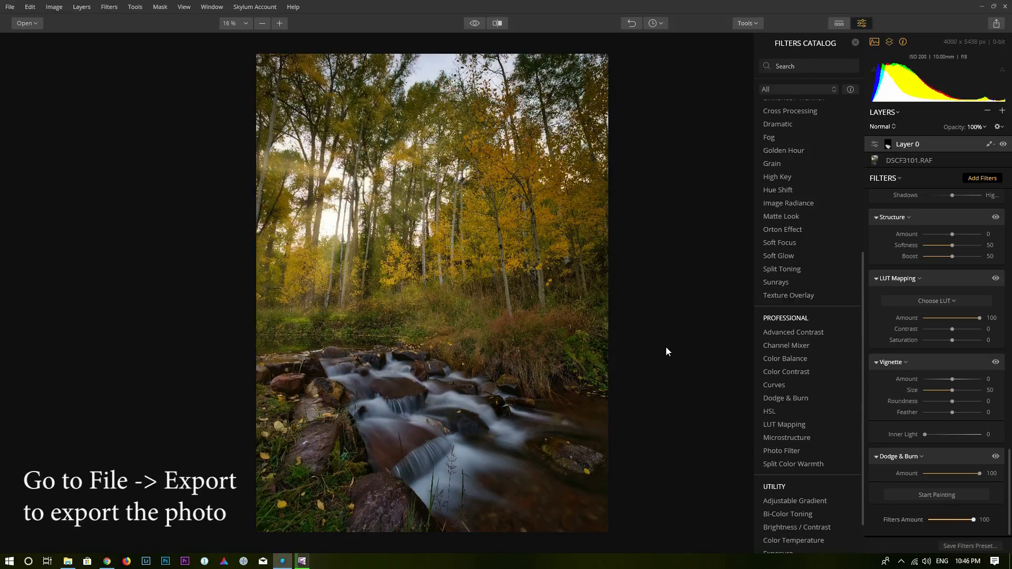